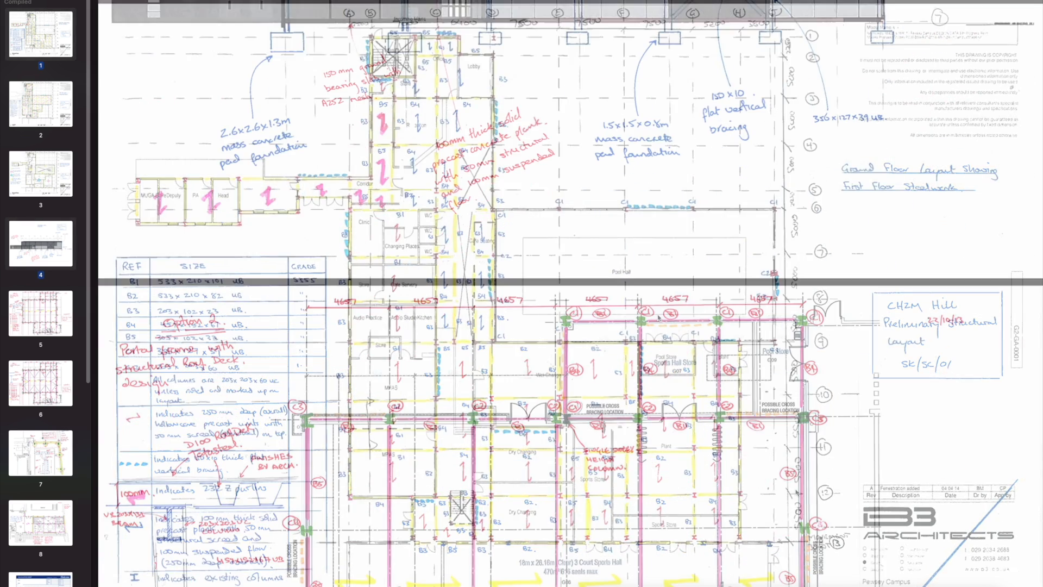
Step: Page down from the steel roof layouts on page 4 through pages 5–6 to the swimming pool foundation sketch on page 7
left_click(40, 313)
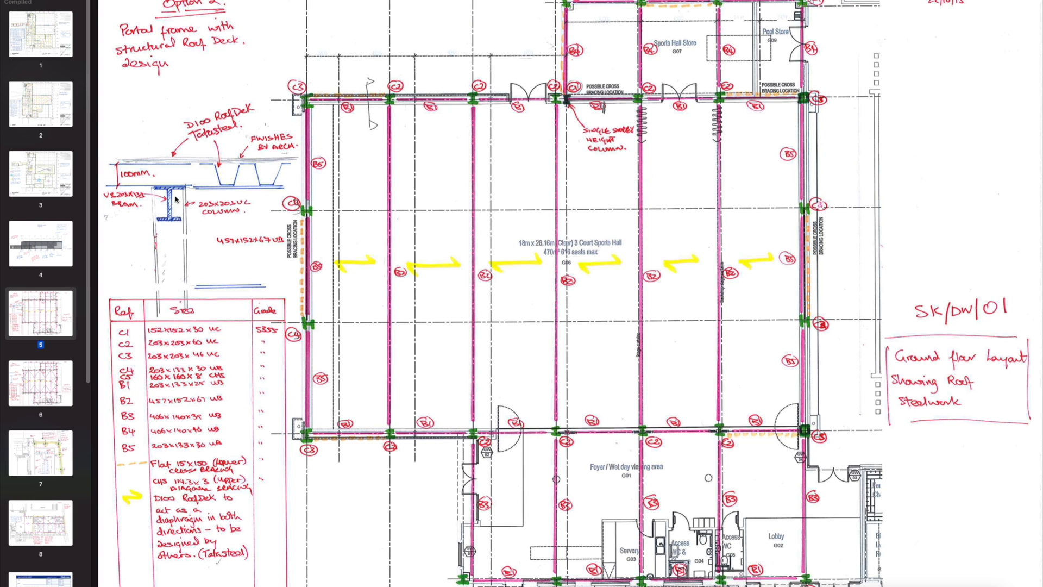
mouse_move(223, 213)
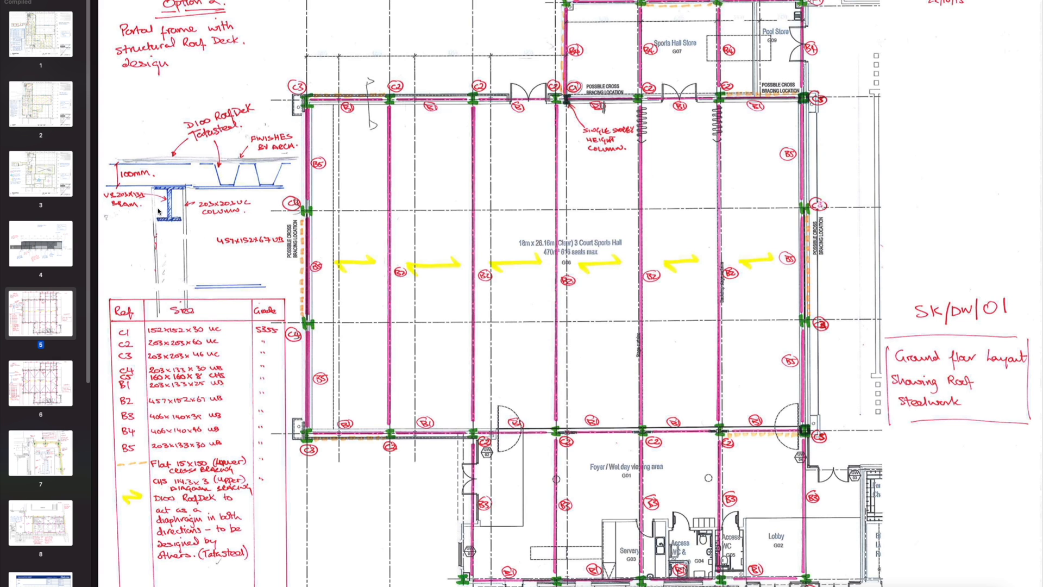
scroll("down", 3)
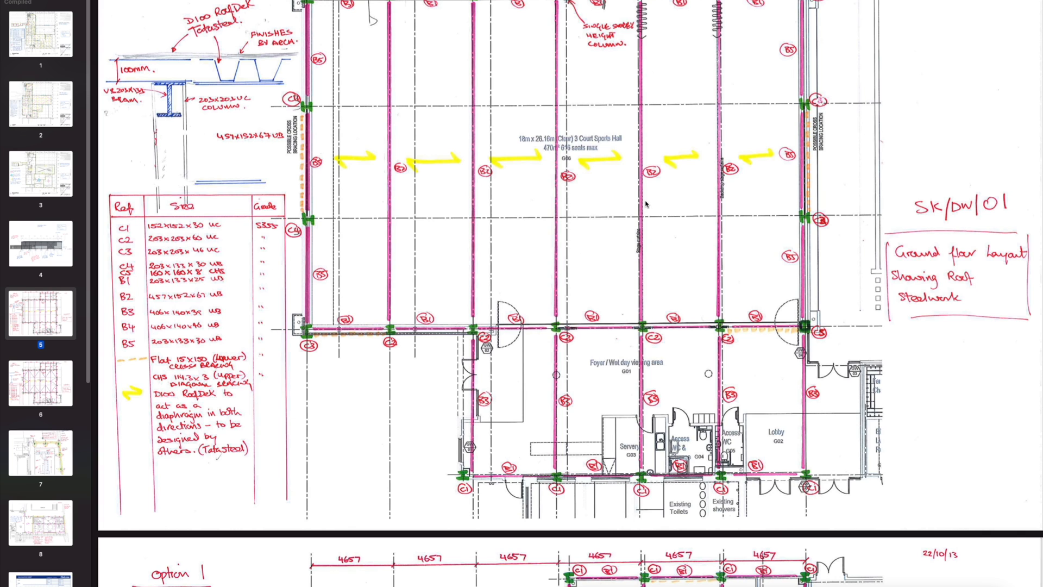
mouse_move(729, 296)
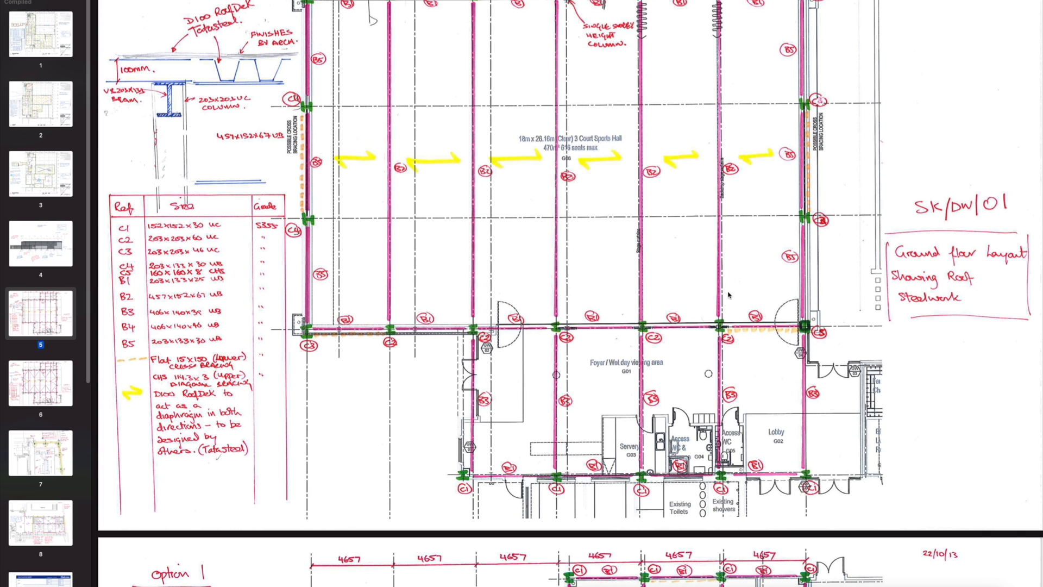
scroll("down", 3)
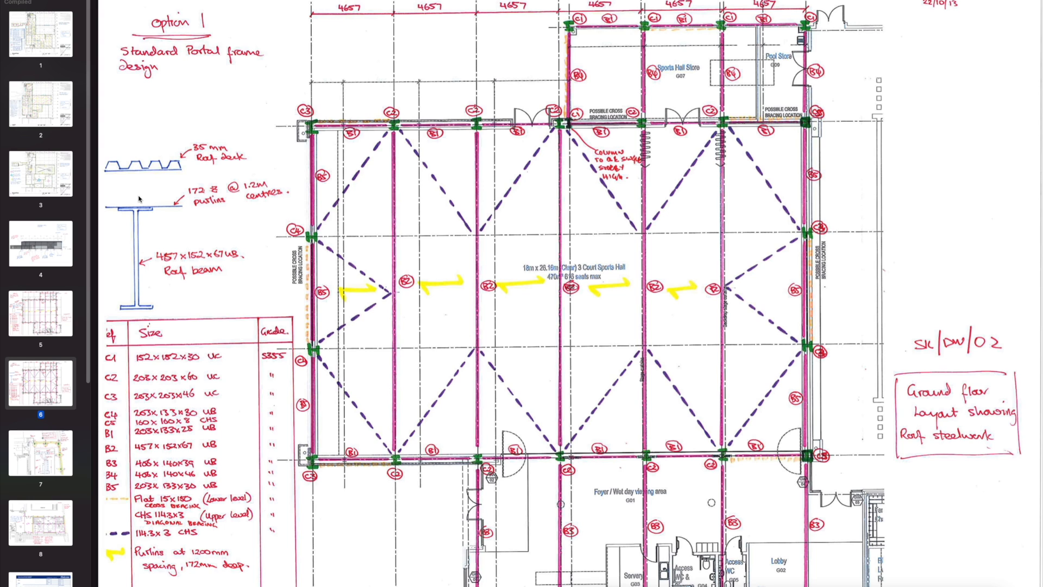
mouse_move(169, 212)
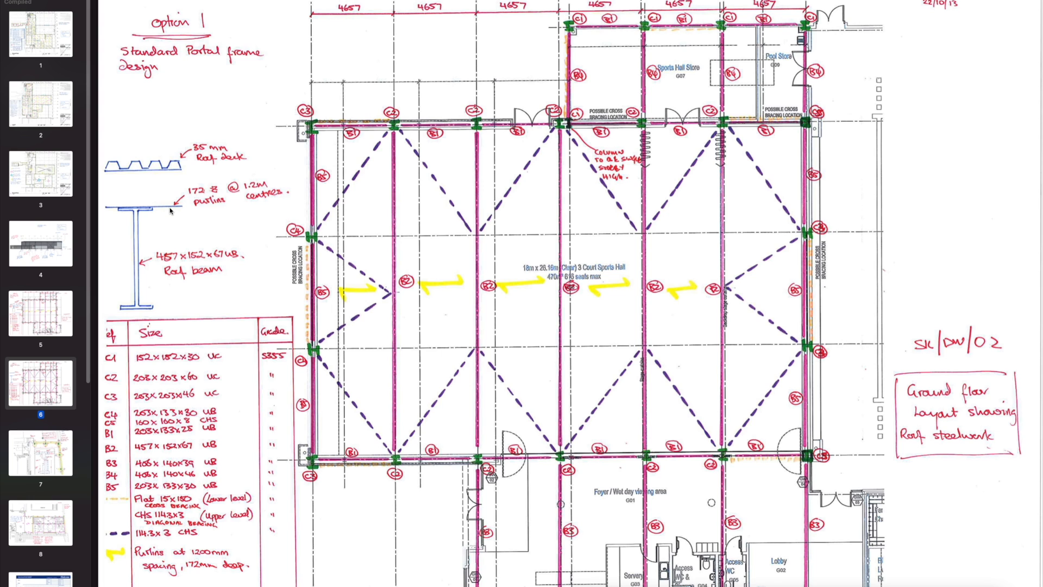
mouse_move(346, 230)
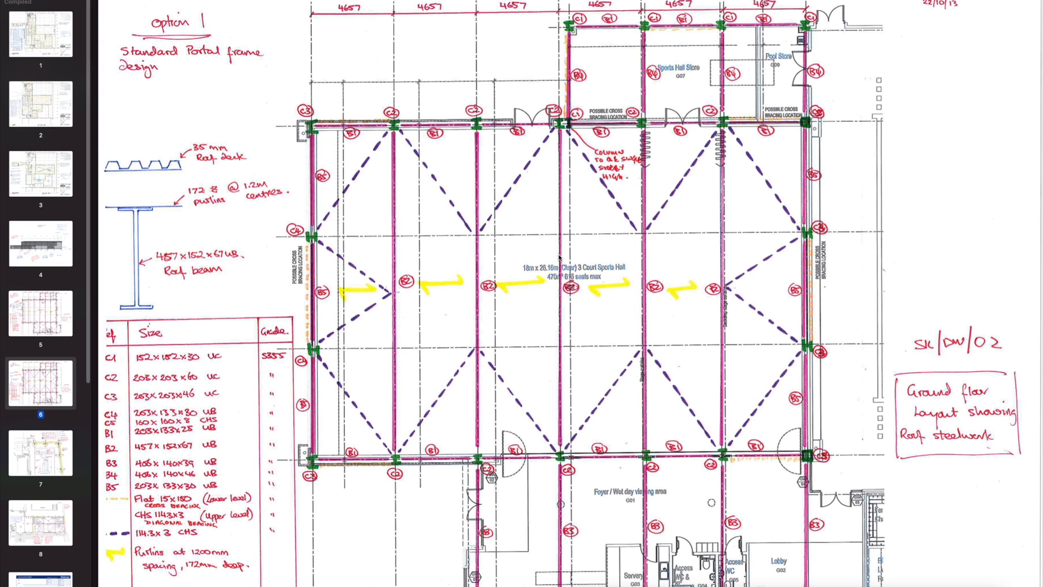
scroll("down", 3)
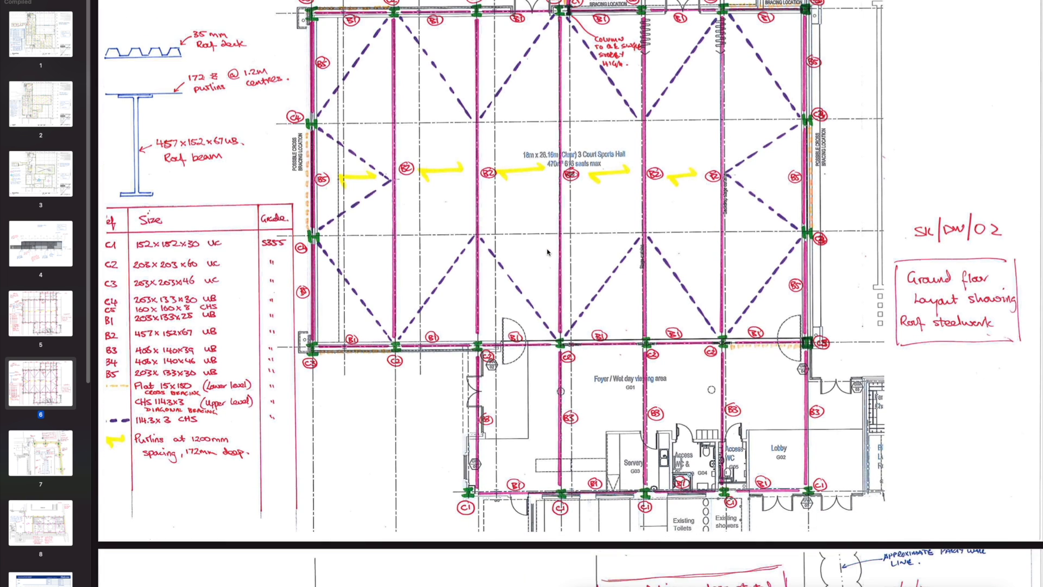
scroll("down", 3)
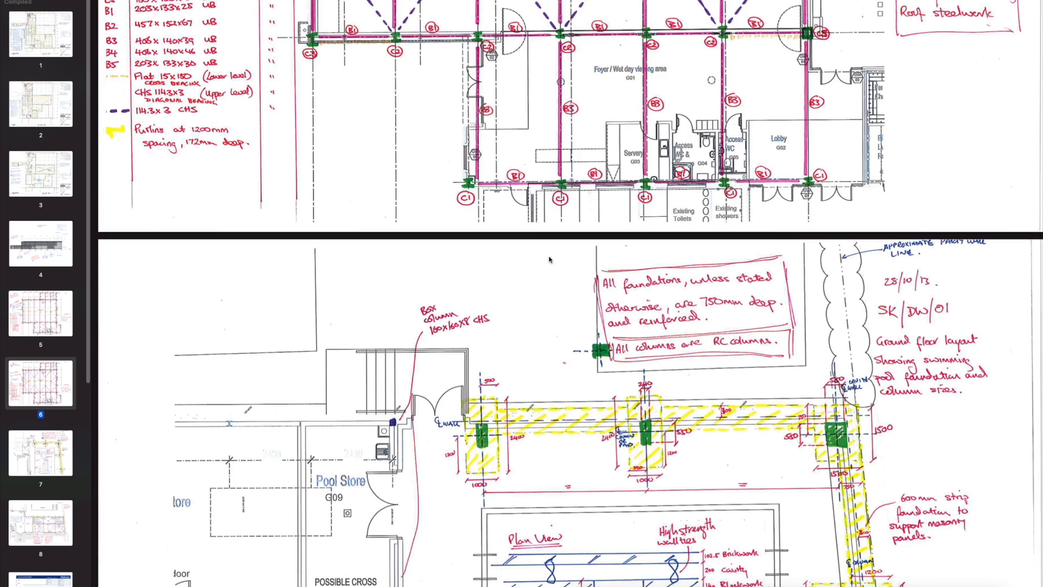
scroll("down", 3)
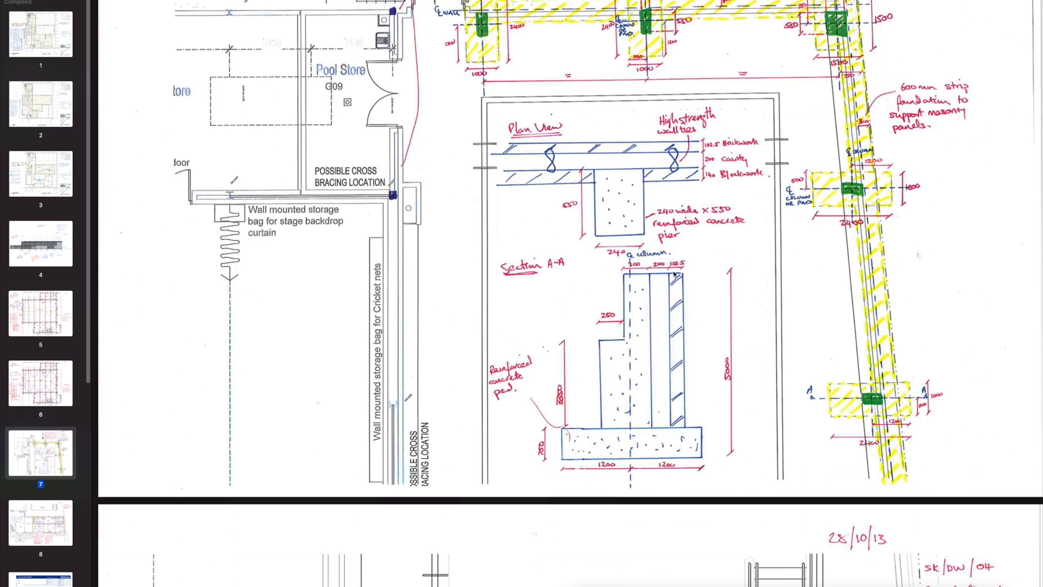
scroll("down", 3)
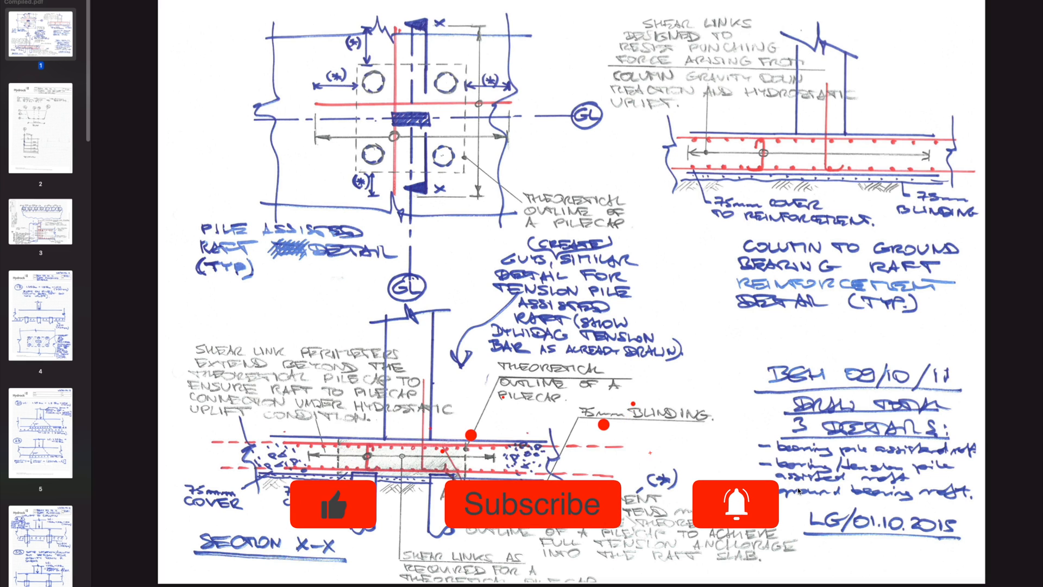
Step: Page through the Hydrock hand calculations and raft slab lift void sketch to the Section A-A waling beam detail on page 13
scroll("down", 3)
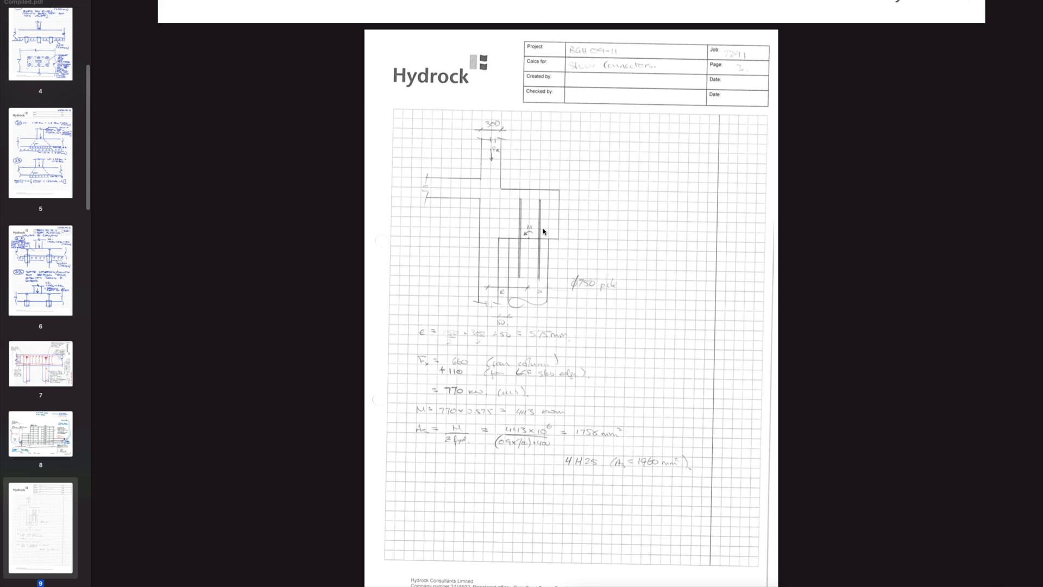
scroll("down", 3)
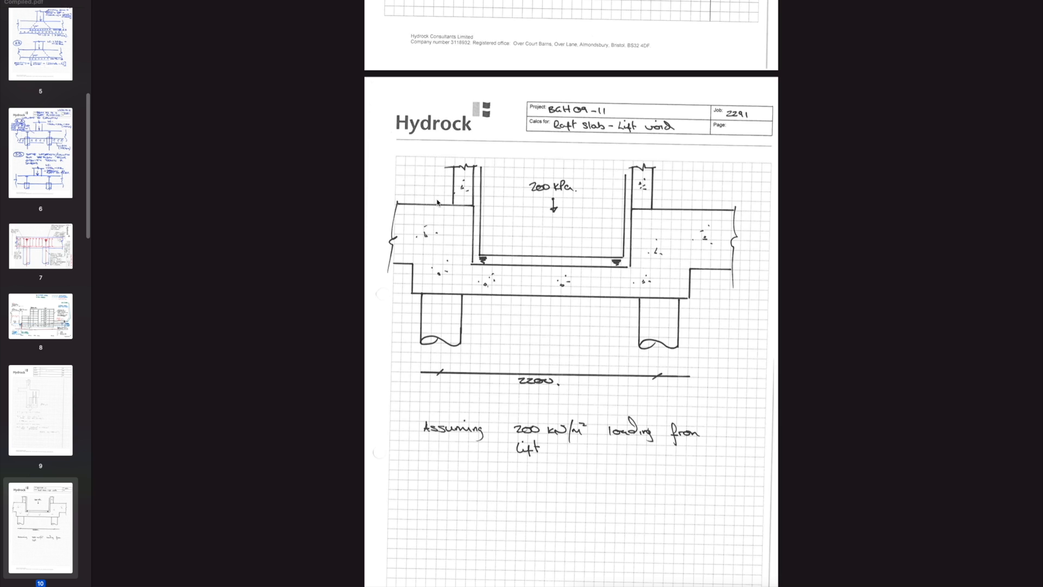
scroll("down", 3)
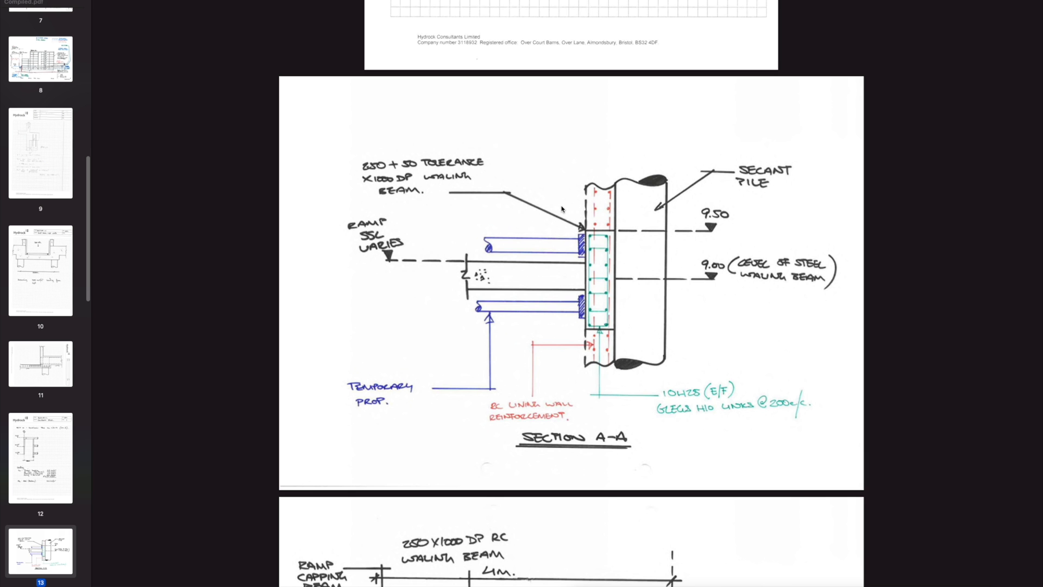
mouse_move(639, 240)
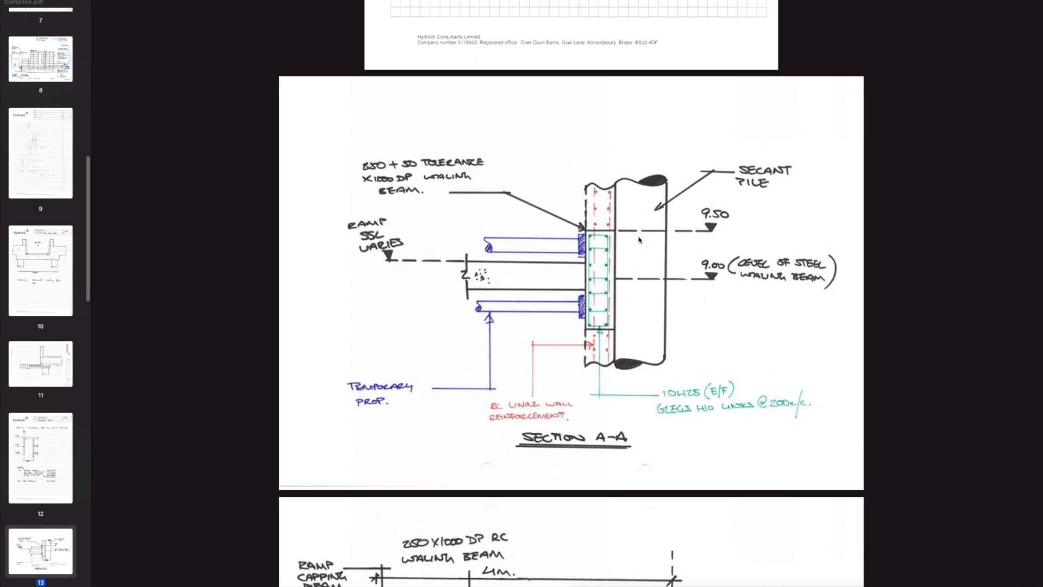
mouse_move(638, 238)
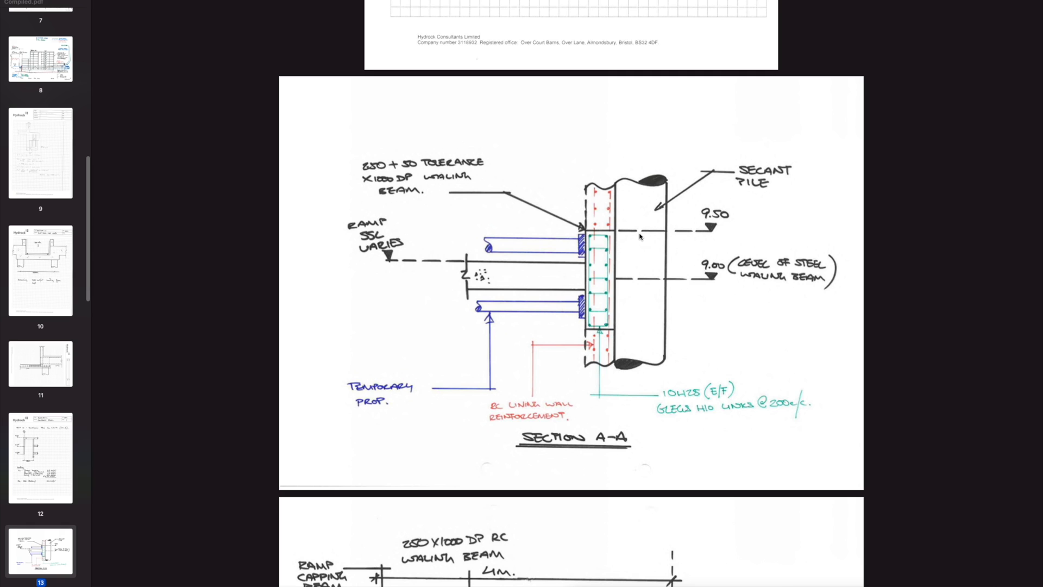
mouse_move(629, 207)
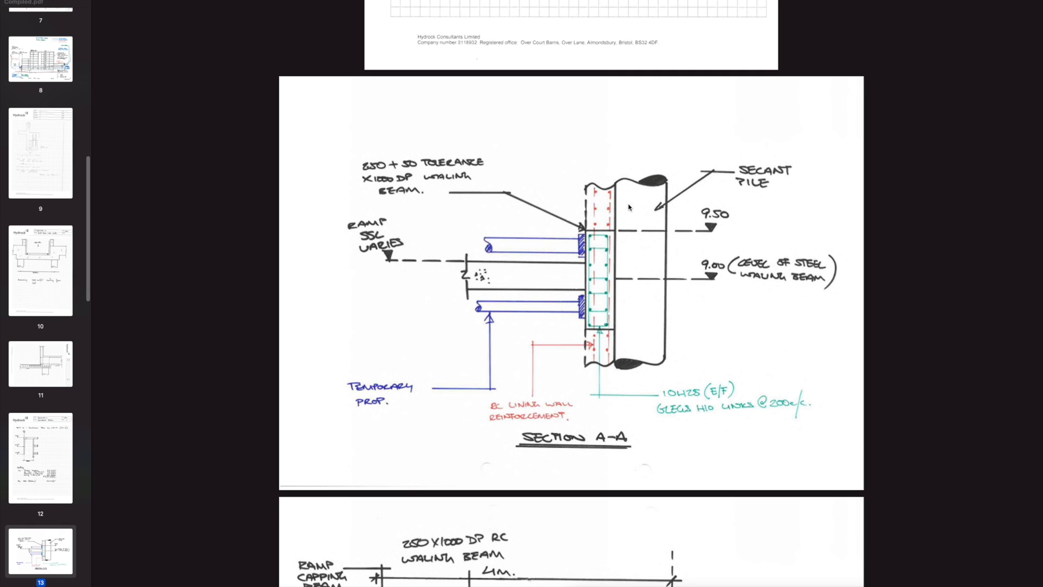
mouse_move(822, 197)
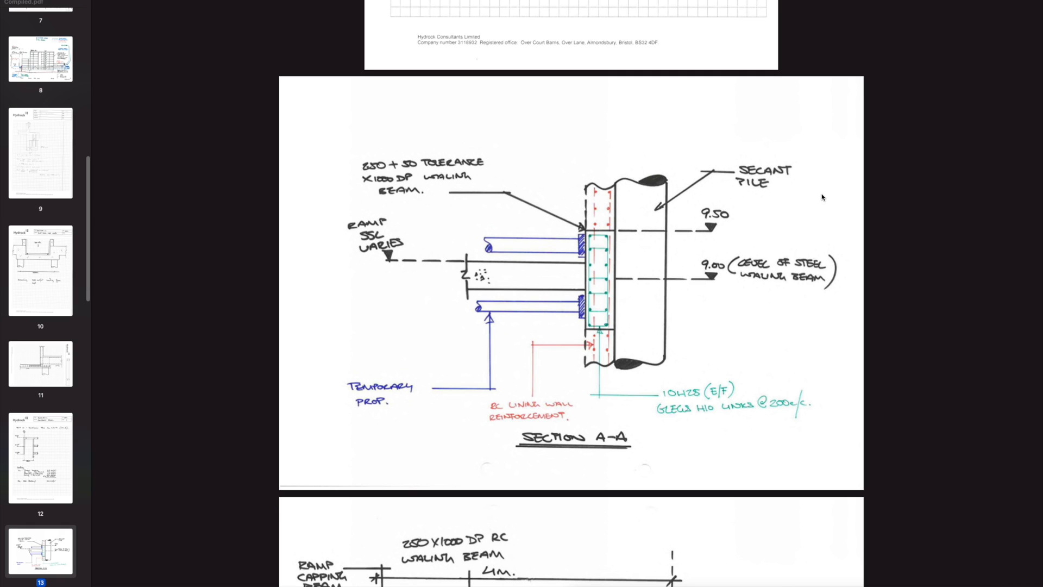
mouse_move(668, 307)
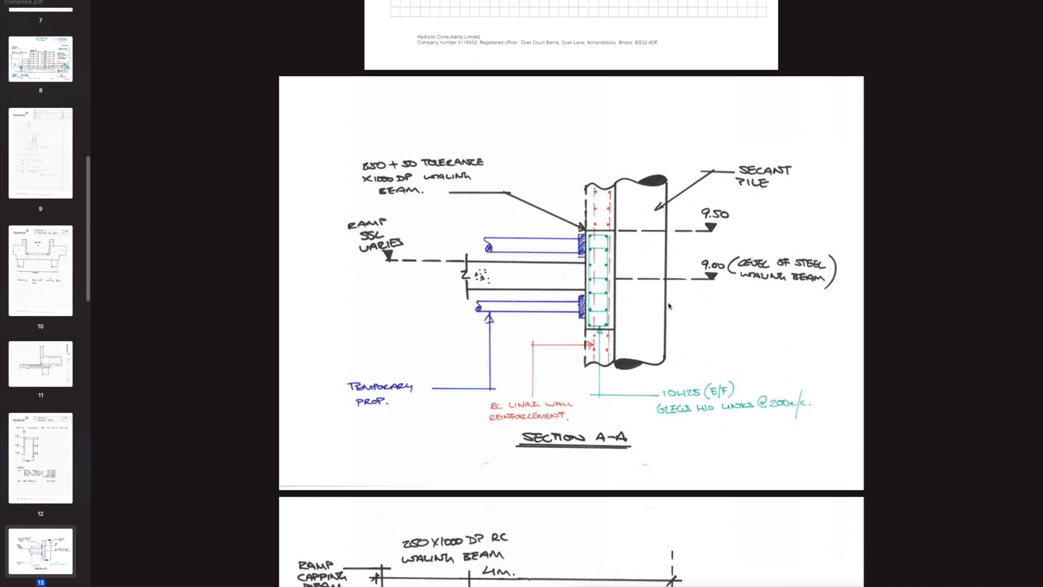
mouse_move(646, 282)
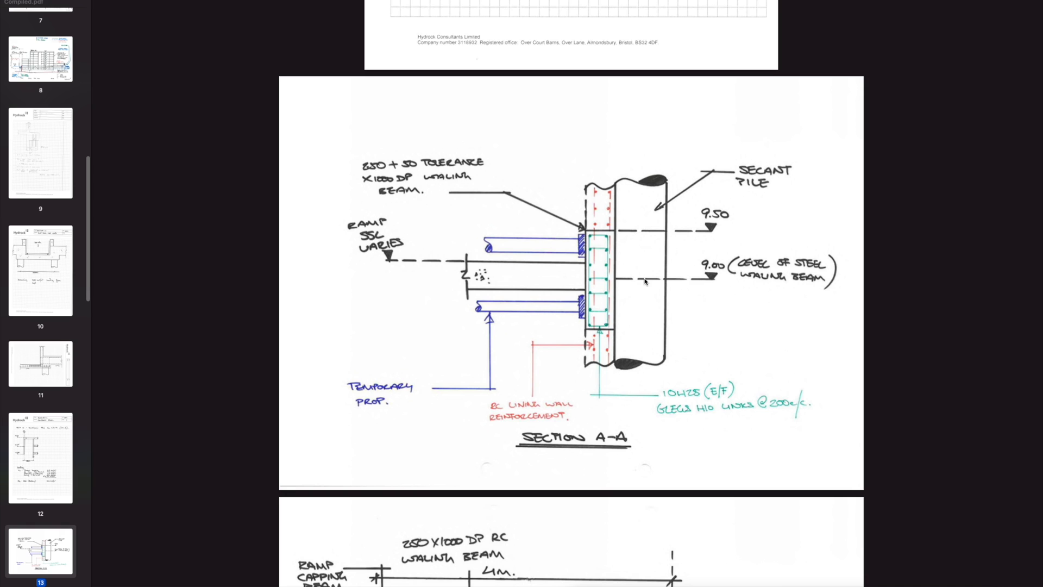
mouse_move(597, 204)
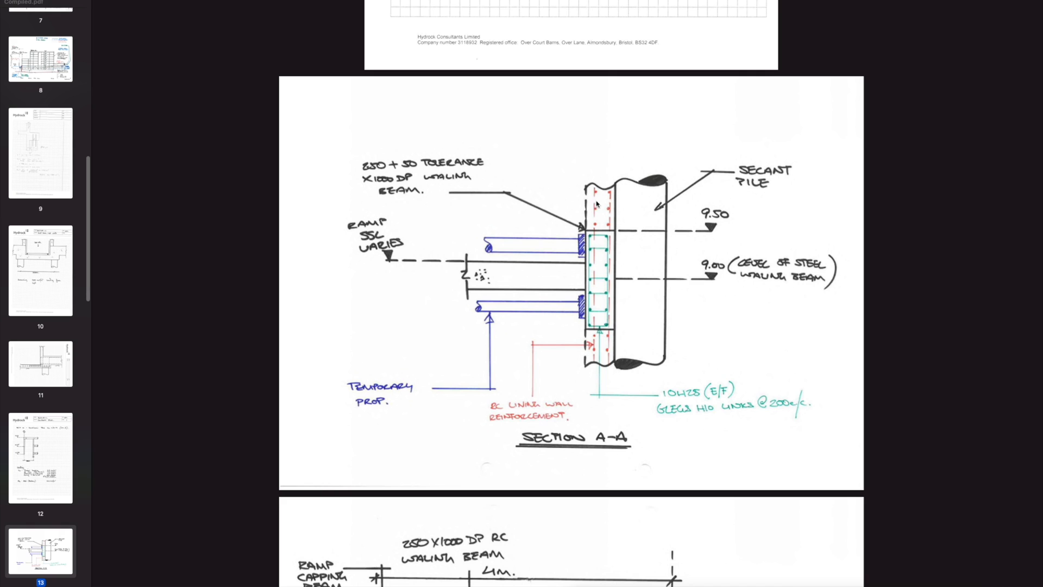
mouse_move(638, 266)
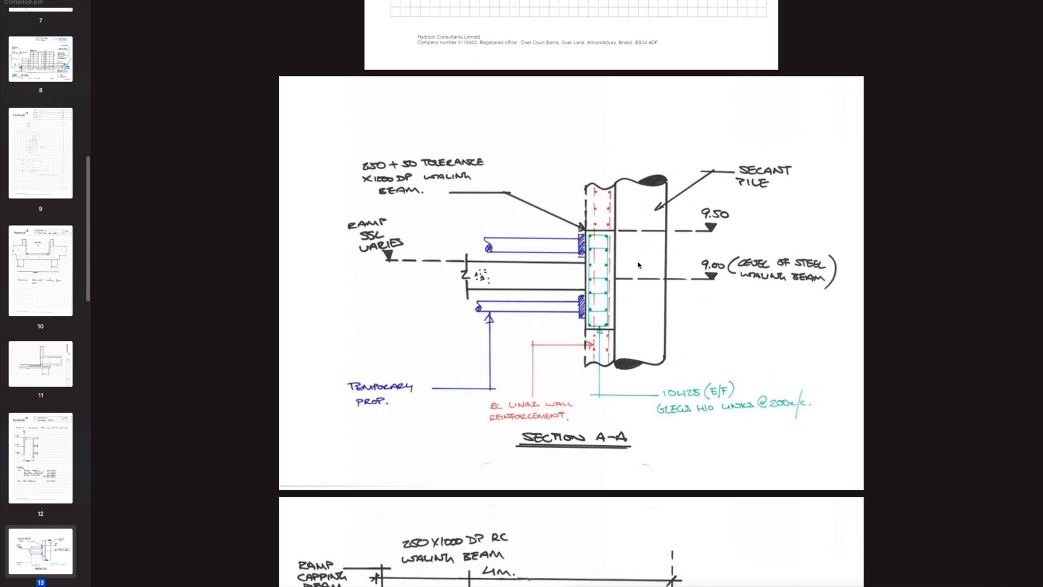
mouse_move(606, 303)
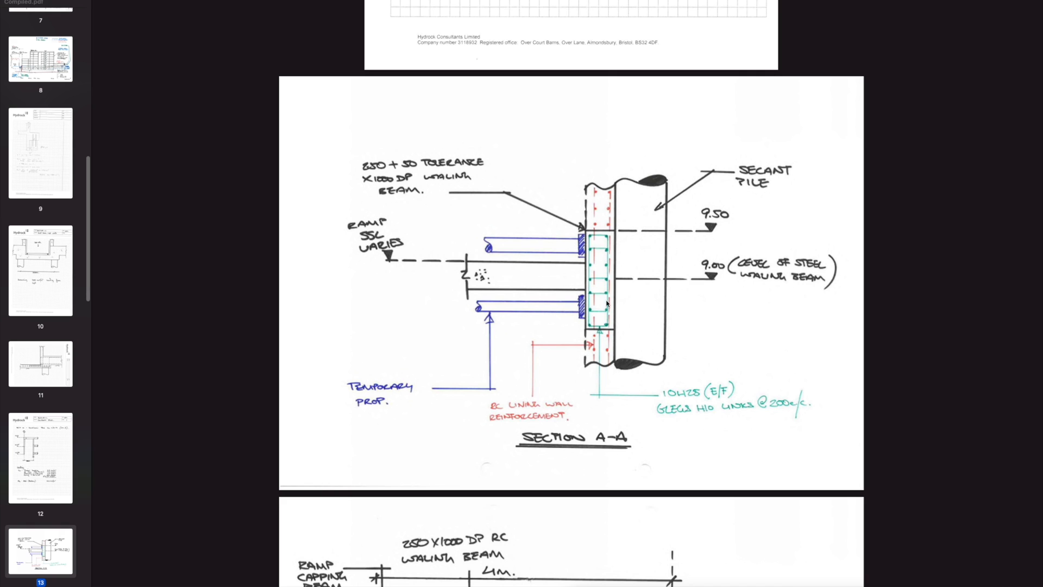
Step: Scroll past the east roof parapet post detail on page 18 into the next connection sketch on page 19
scroll("down", 3)
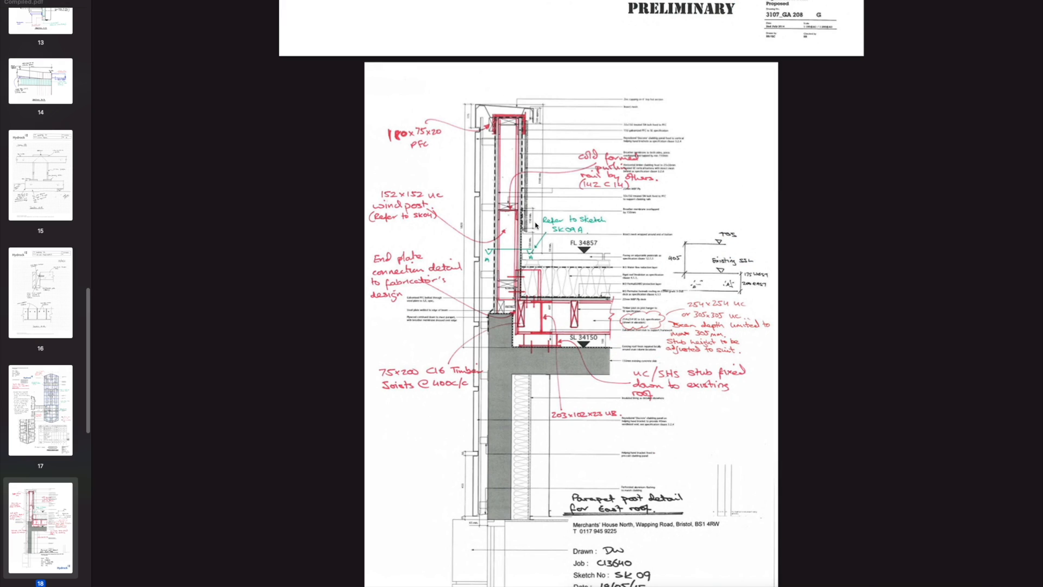
mouse_move(579, 254)
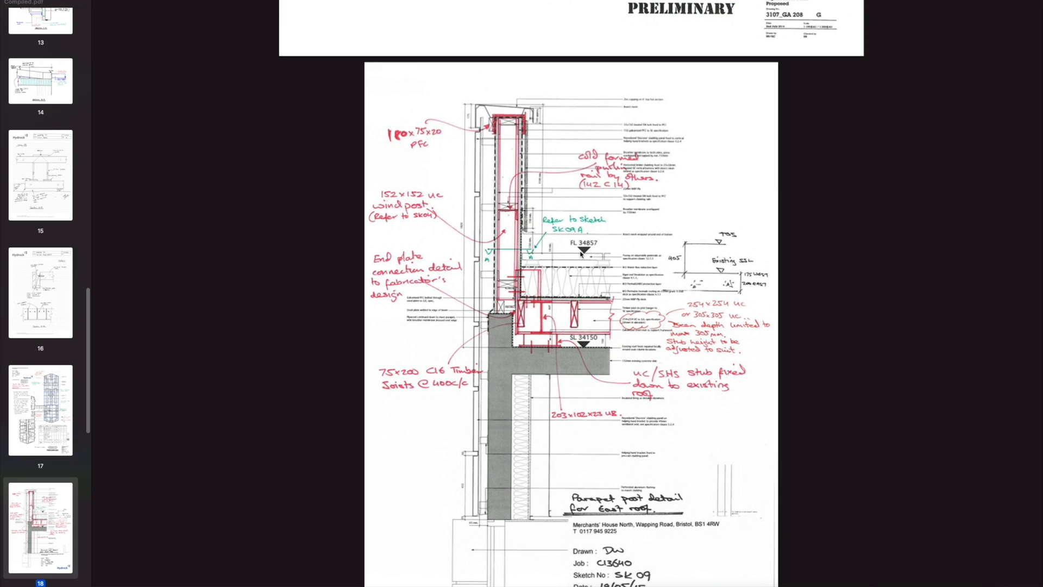
mouse_move(666, 353)
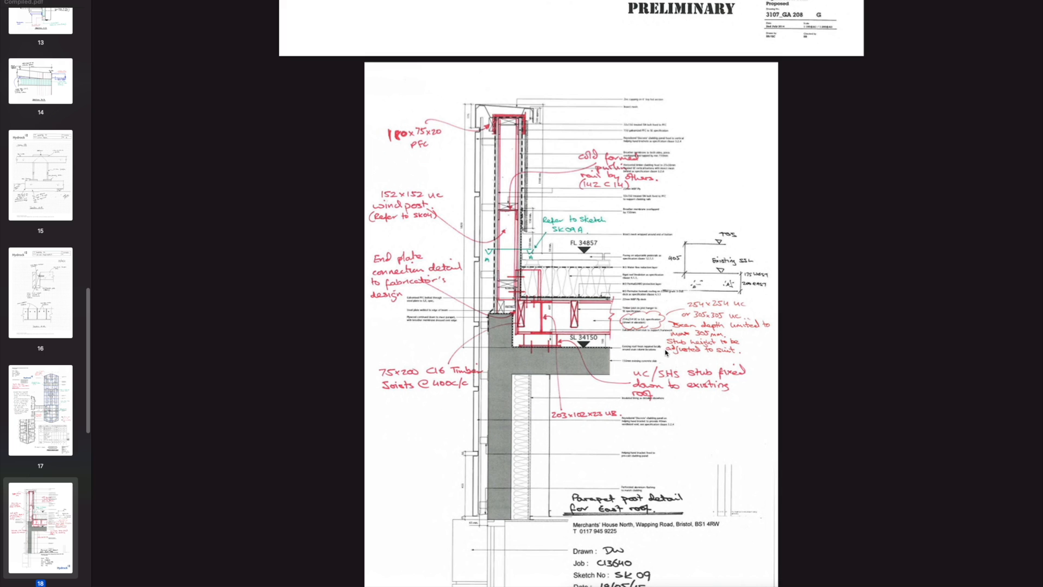
mouse_move(671, 120)
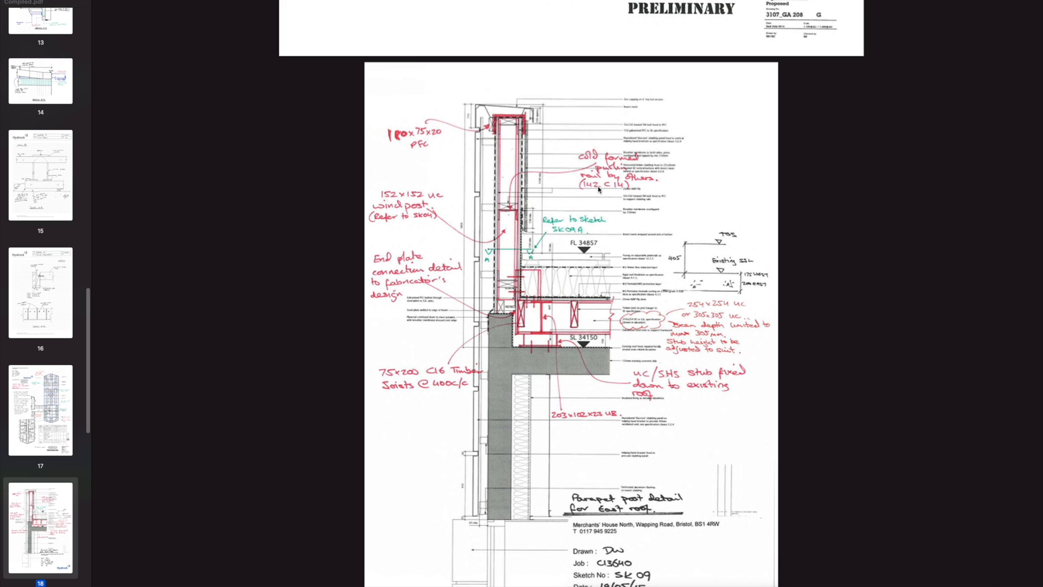
mouse_move(646, 173)
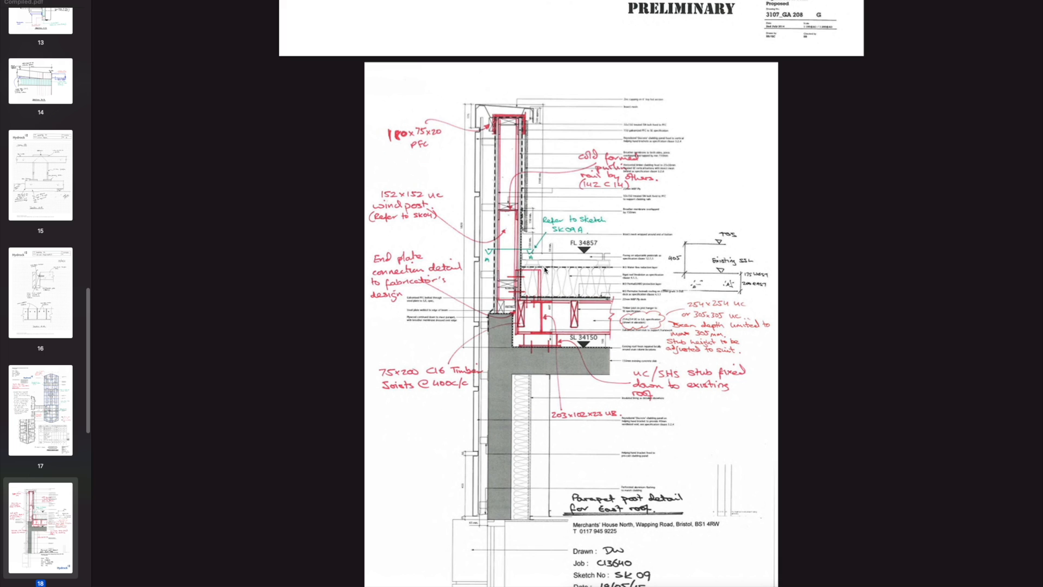
mouse_move(498, 311)
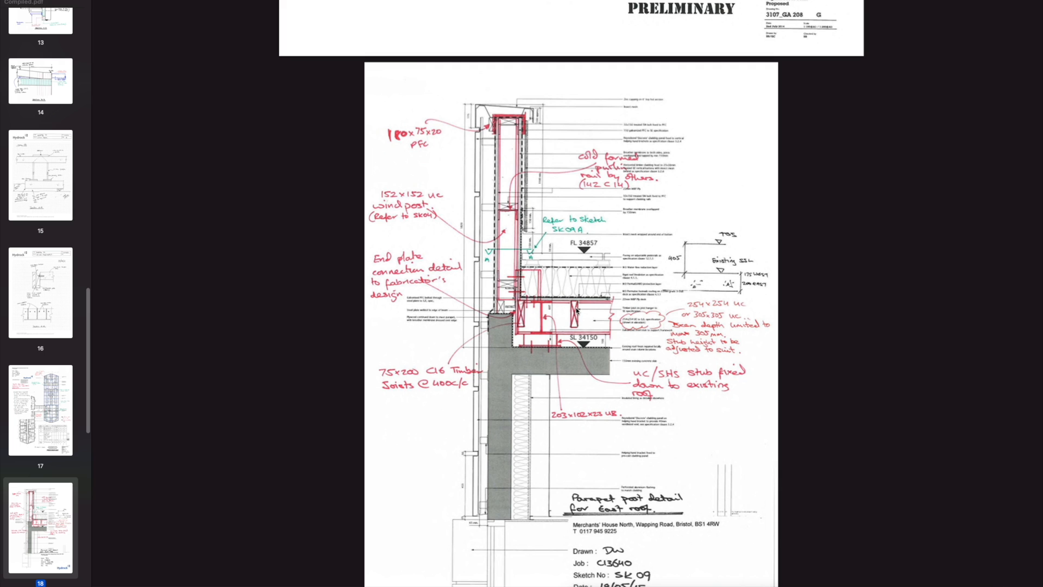
scroll("down", 3)
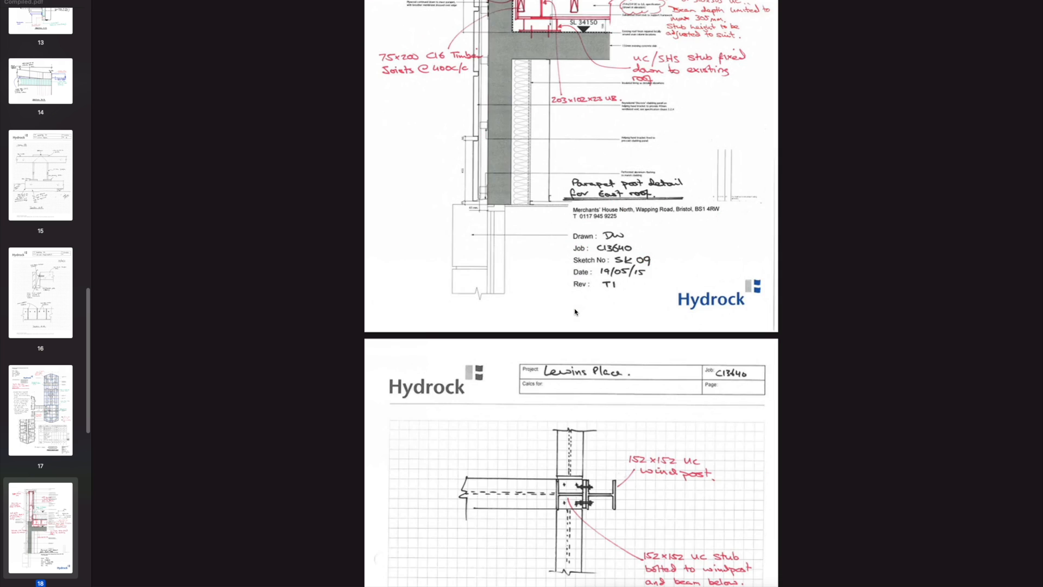
scroll("down", 3)
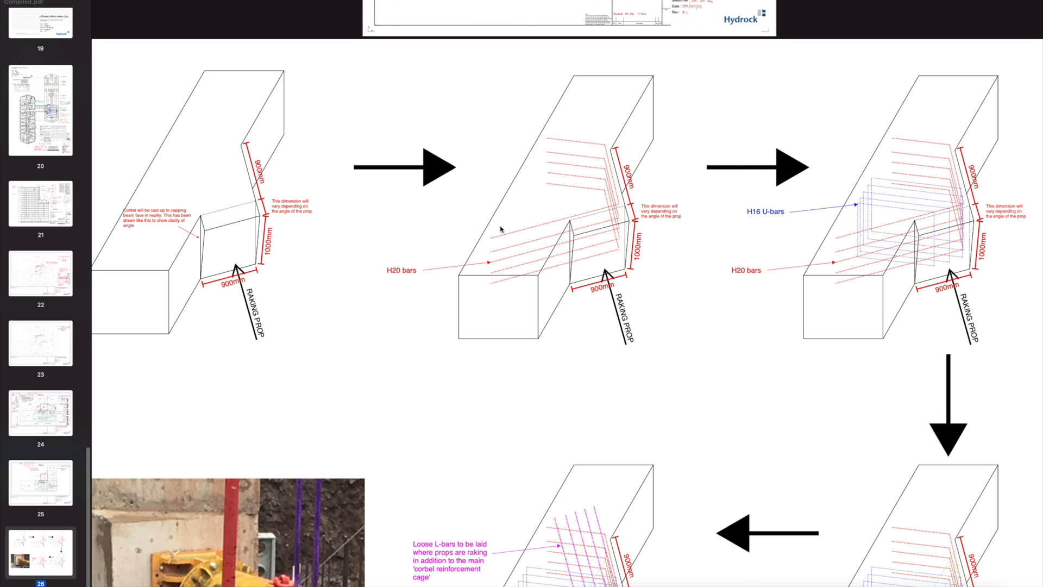
mouse_move(413, 221)
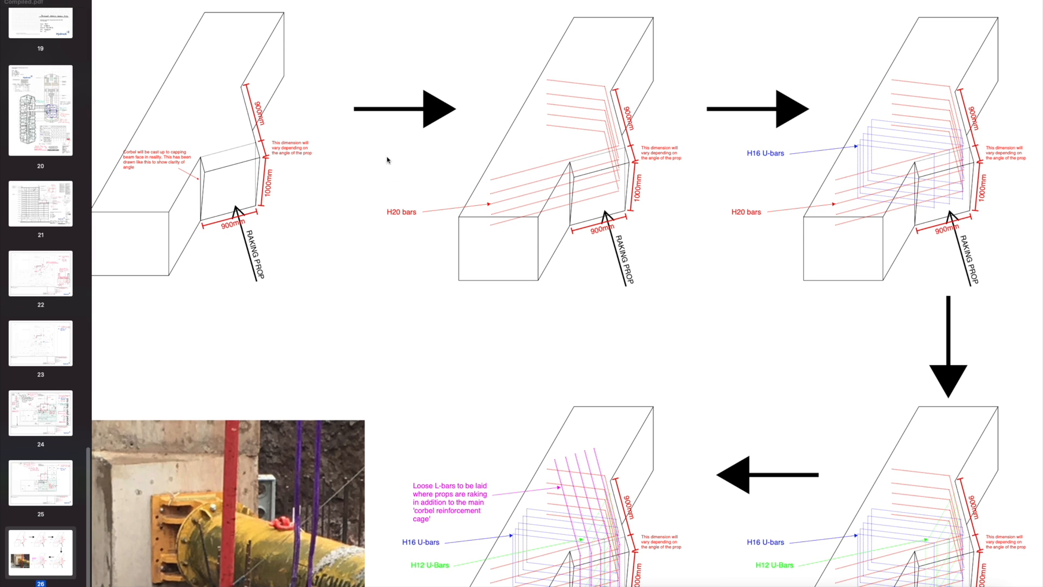
mouse_move(271, 162)
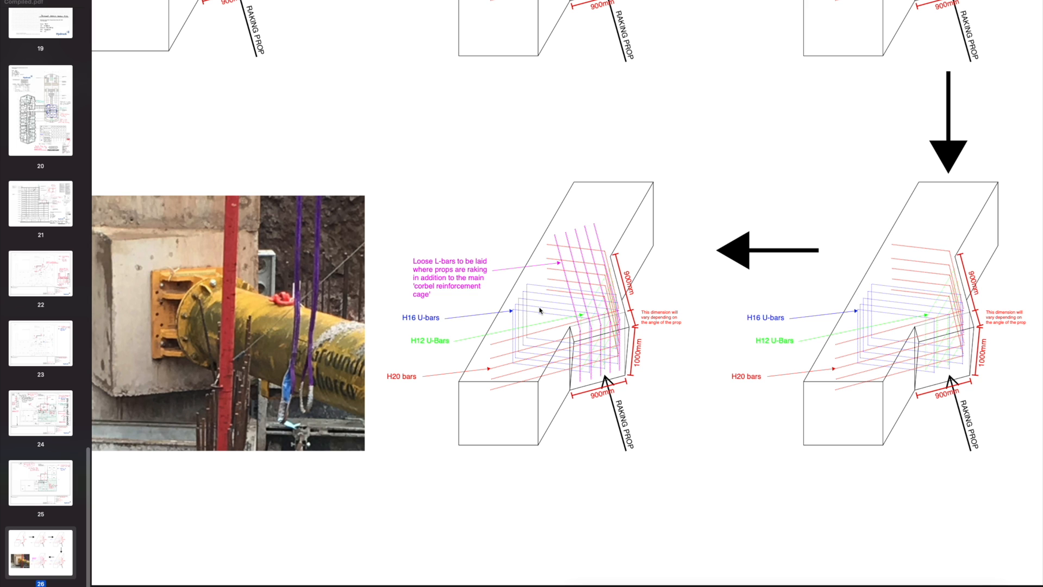
mouse_move(629, 267)
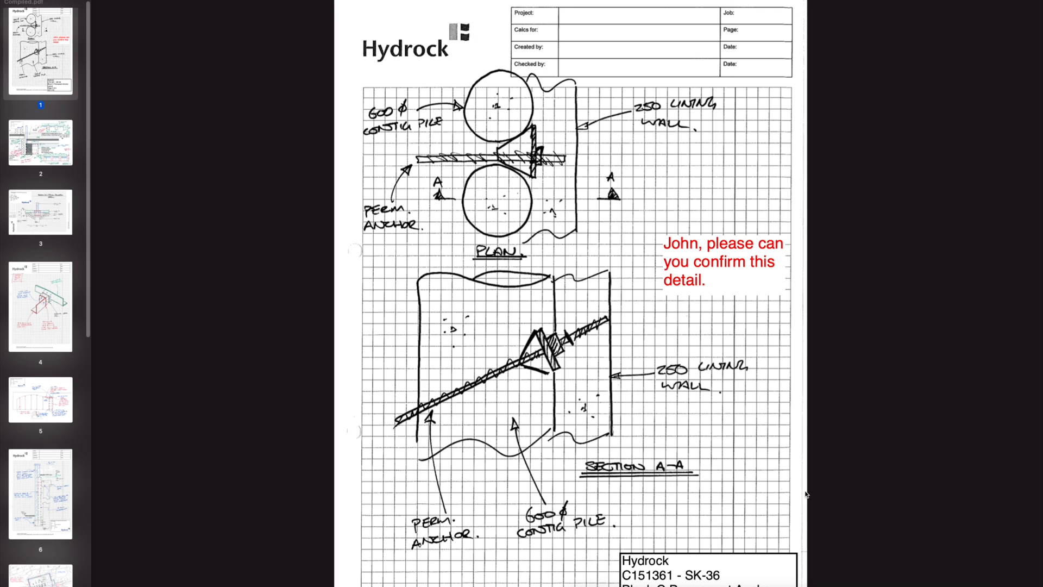
mouse_move(517, 293)
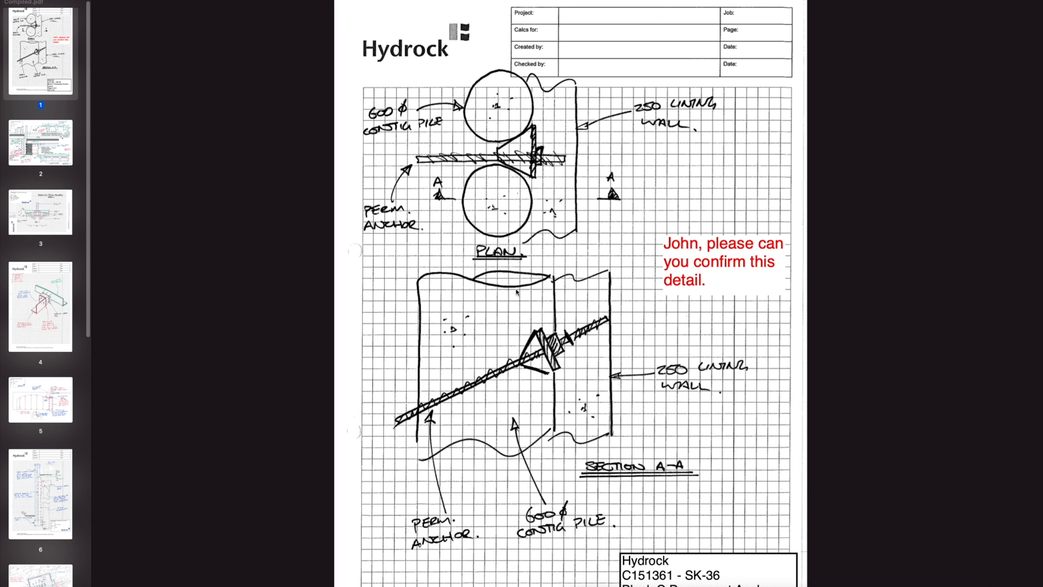
mouse_move(587, 327)
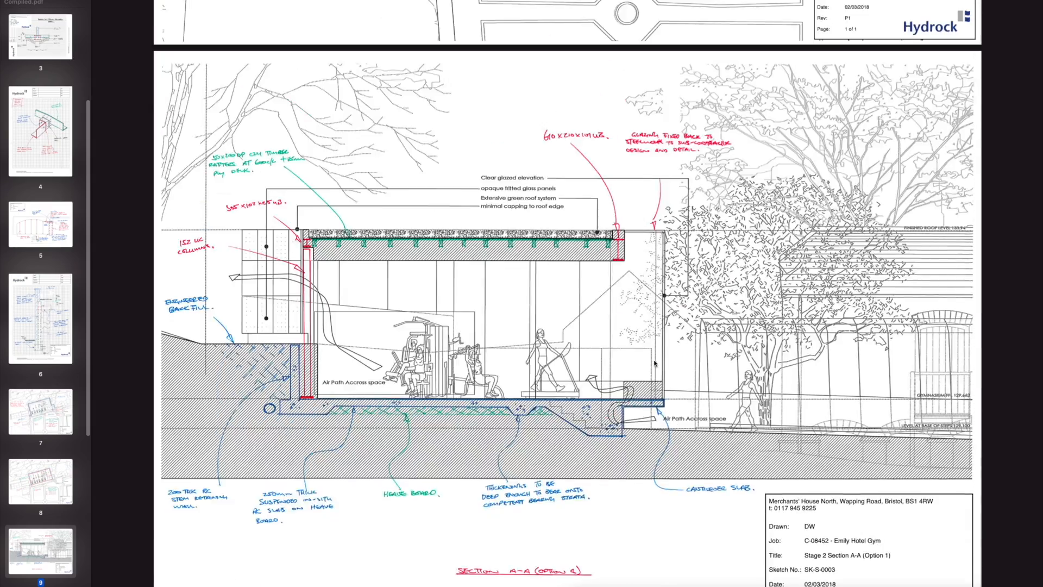
Step: Scroll down the newly opened sketch collection towards the hotel gym section with green roof on page 9
scroll("down", 3)
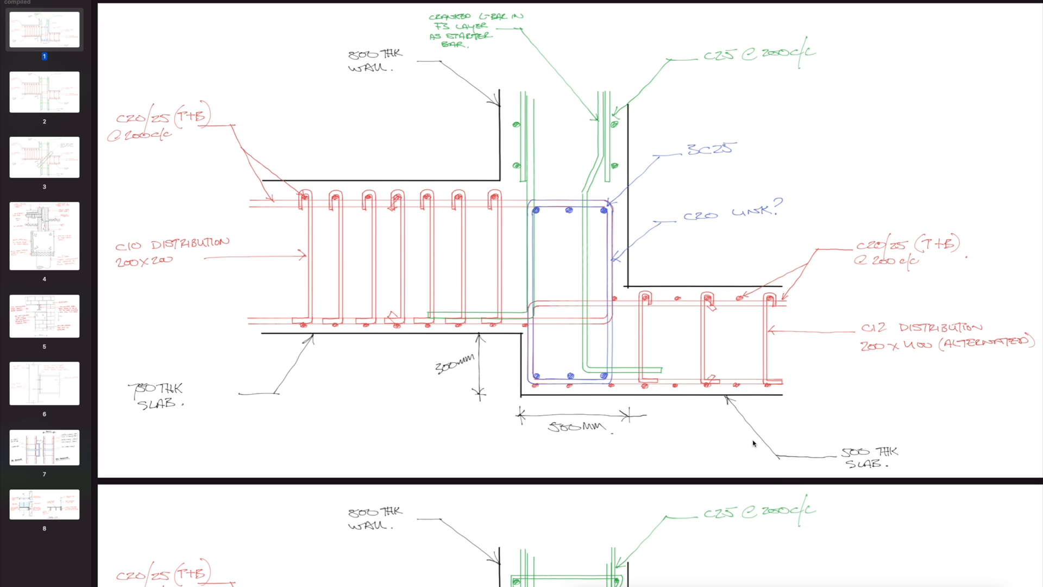
mouse_move(737, 376)
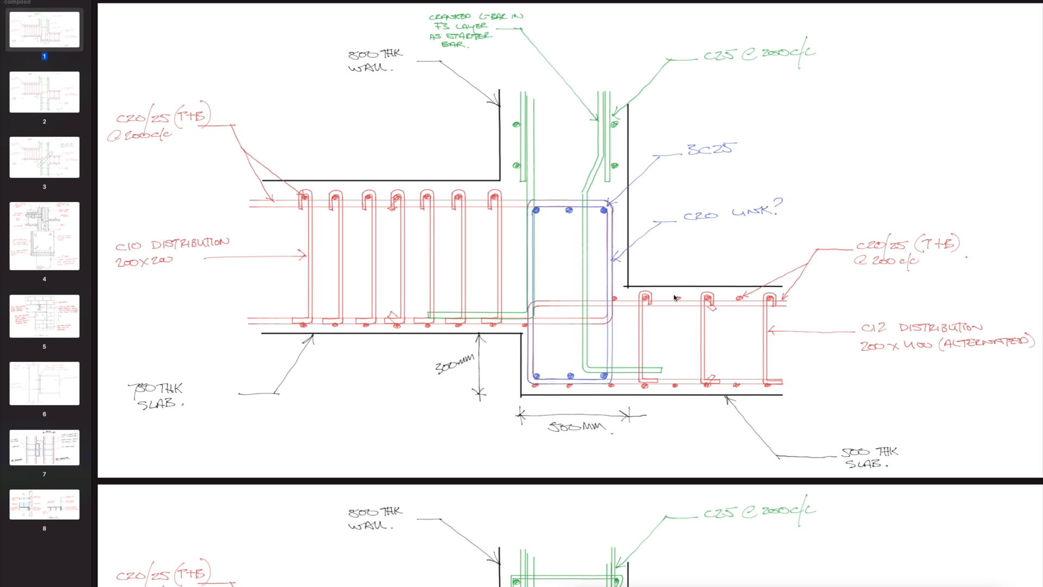
mouse_move(636, 271)
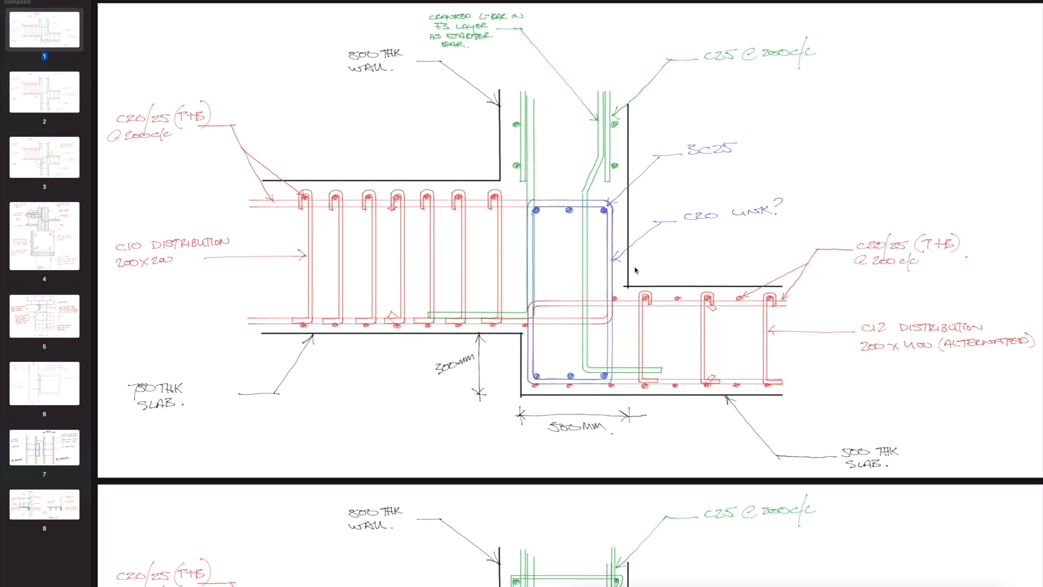
mouse_move(632, 268)
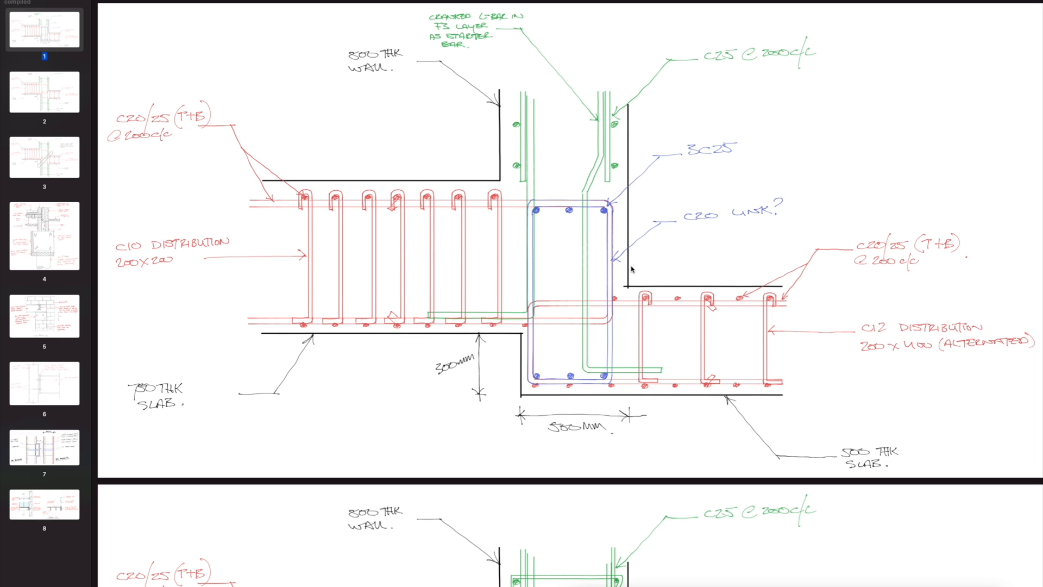
mouse_move(671, 273)
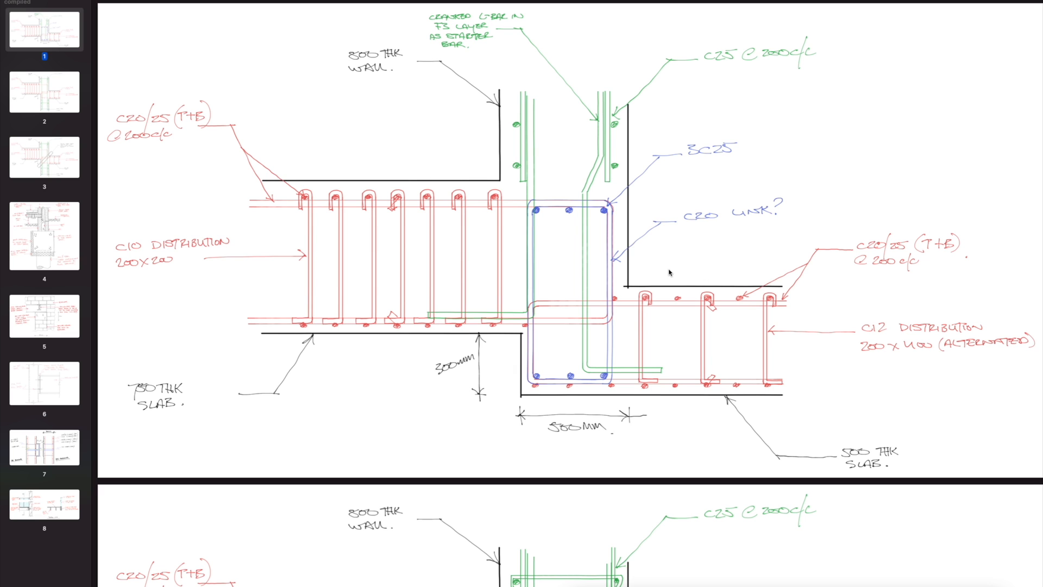
mouse_move(711, 280)
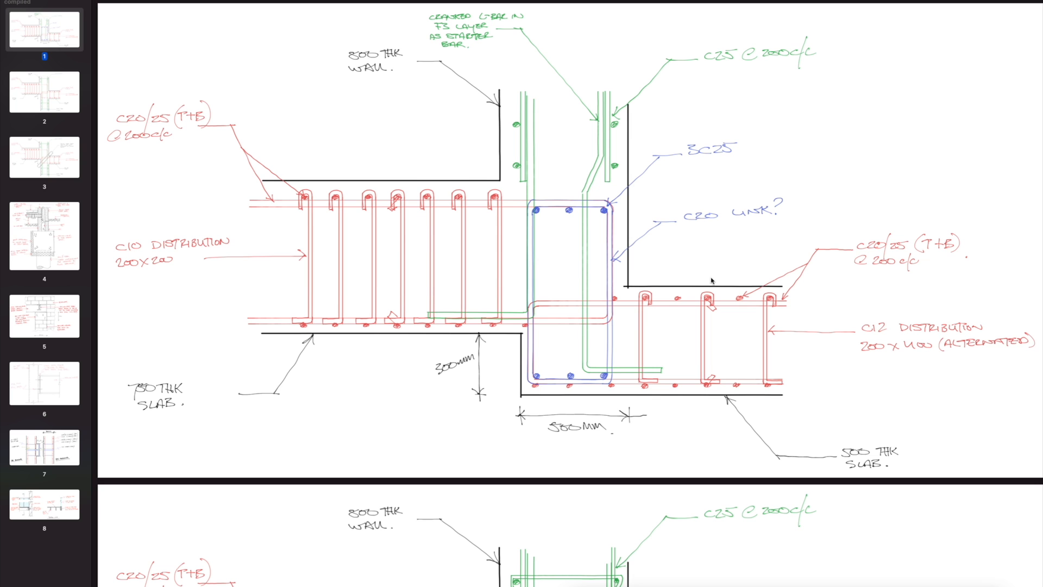
mouse_move(555, 214)
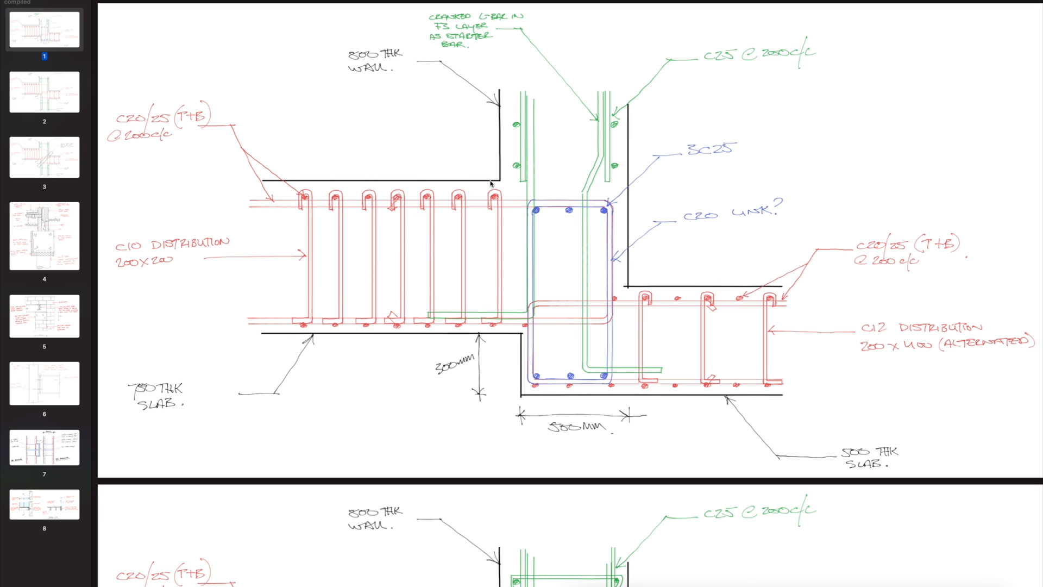
Step: Page through the wall-slab junction variants and pipework sleeve detail on pages 1–3 onto page 4's steel beam sketch
scroll("down", 3)
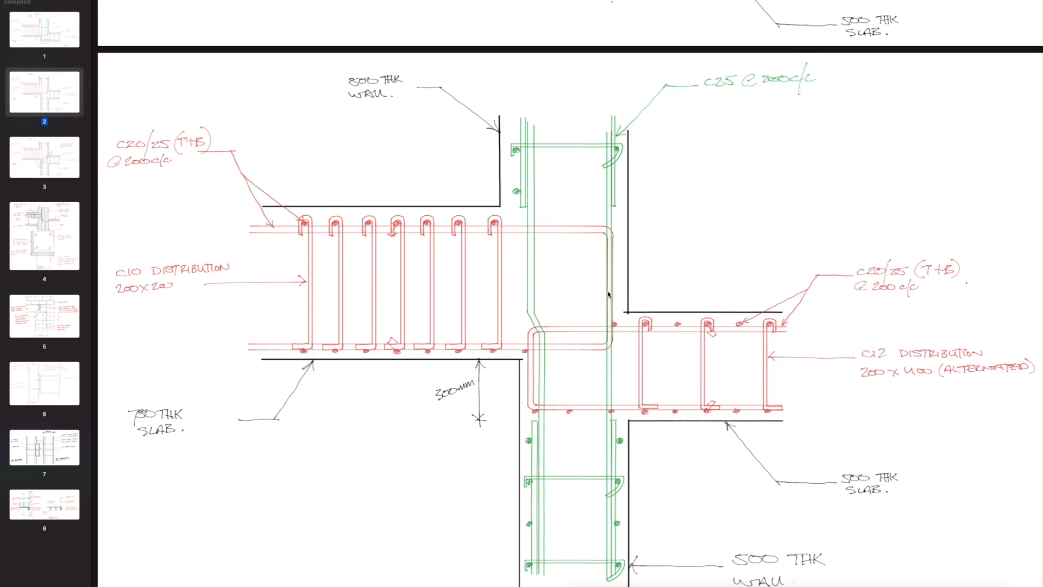
scroll("down", 3)
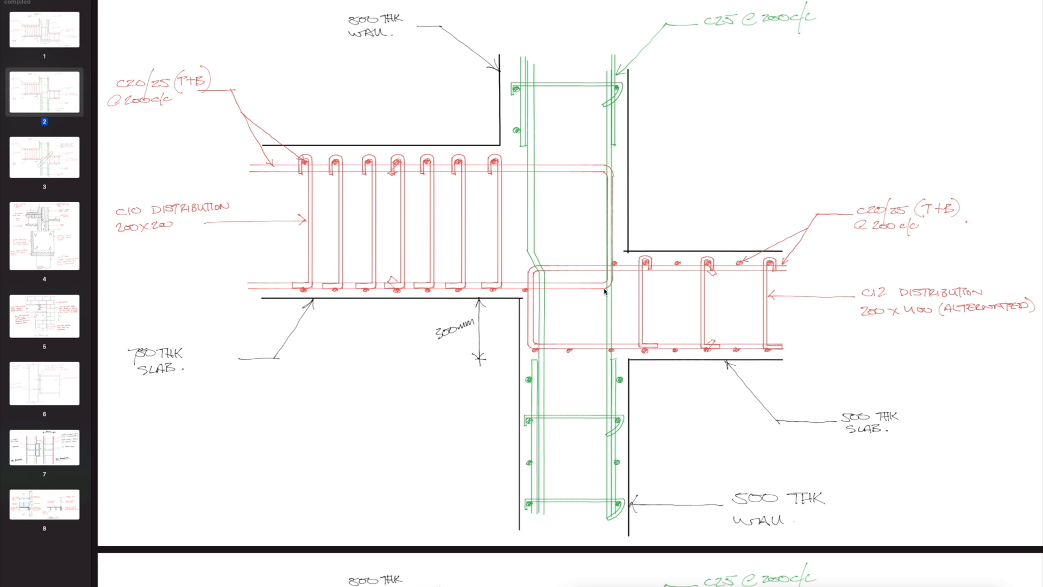
left_click(43, 158)
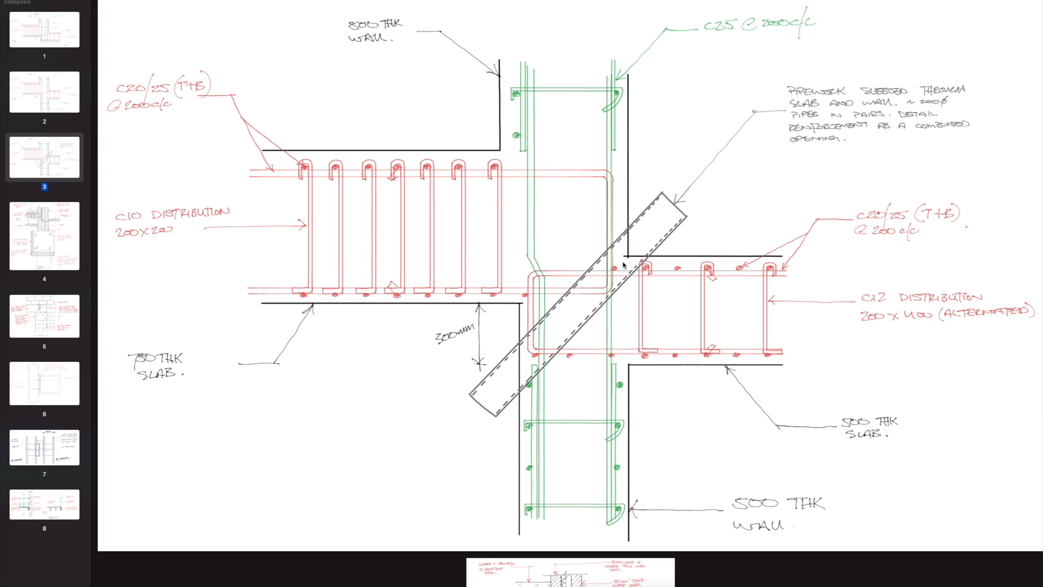
scroll("down", 3)
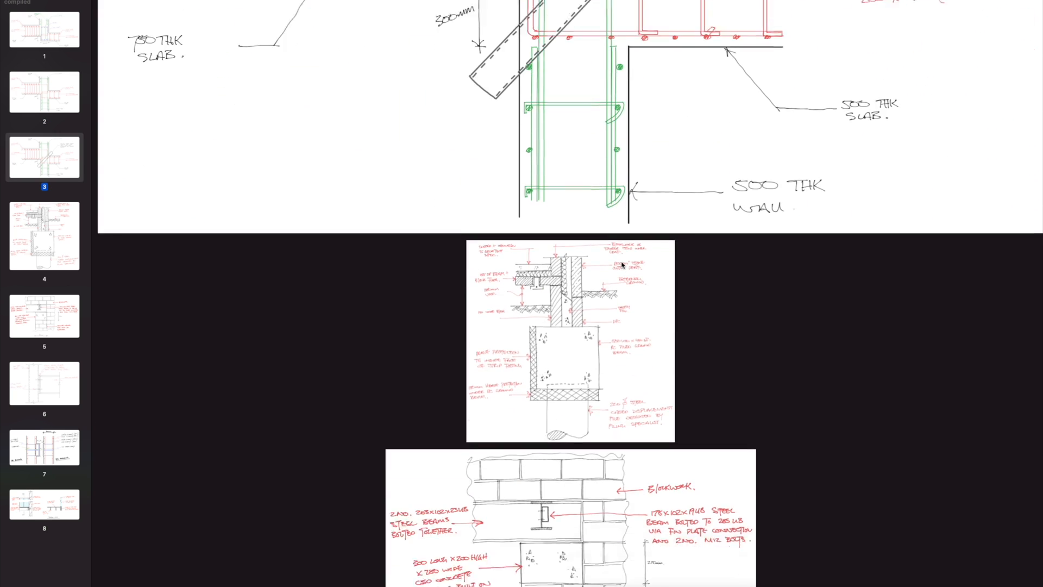
Step: Centre page 4's piled ground beam foundation detail with red notes, then select the next page thumbnail
scroll("down", 3)
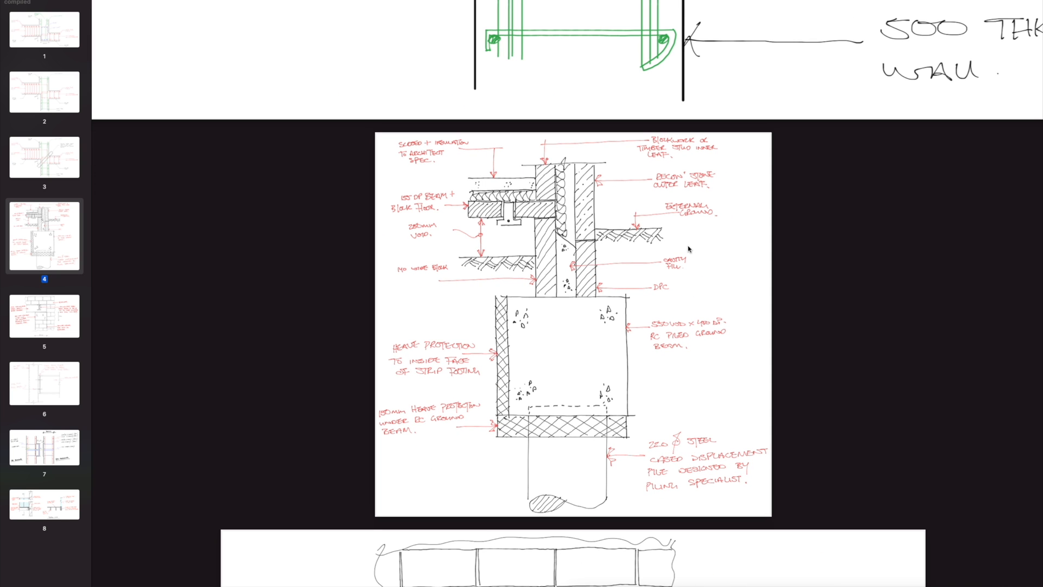
mouse_move(594, 254)
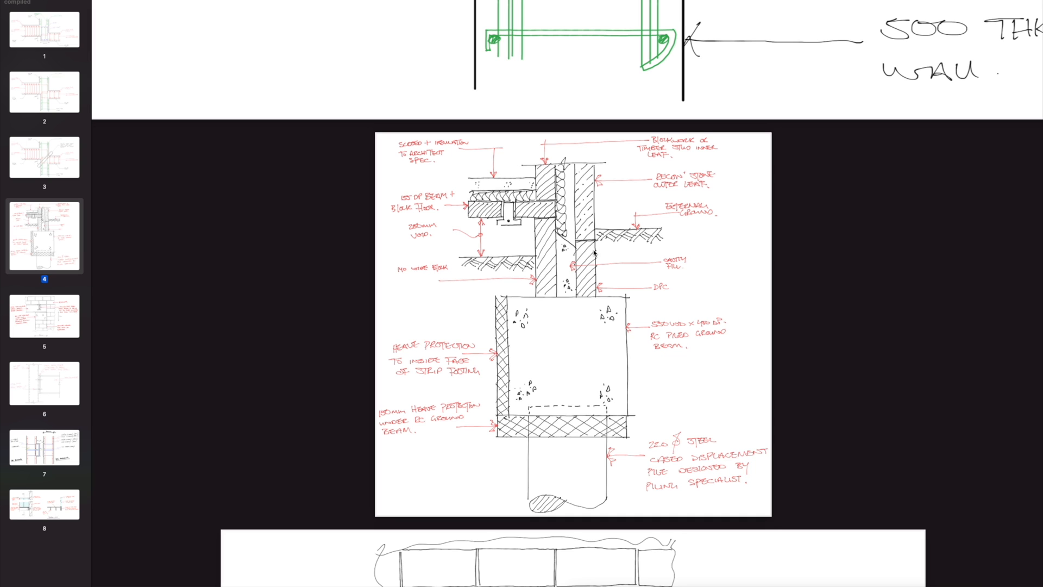
mouse_move(500, 182)
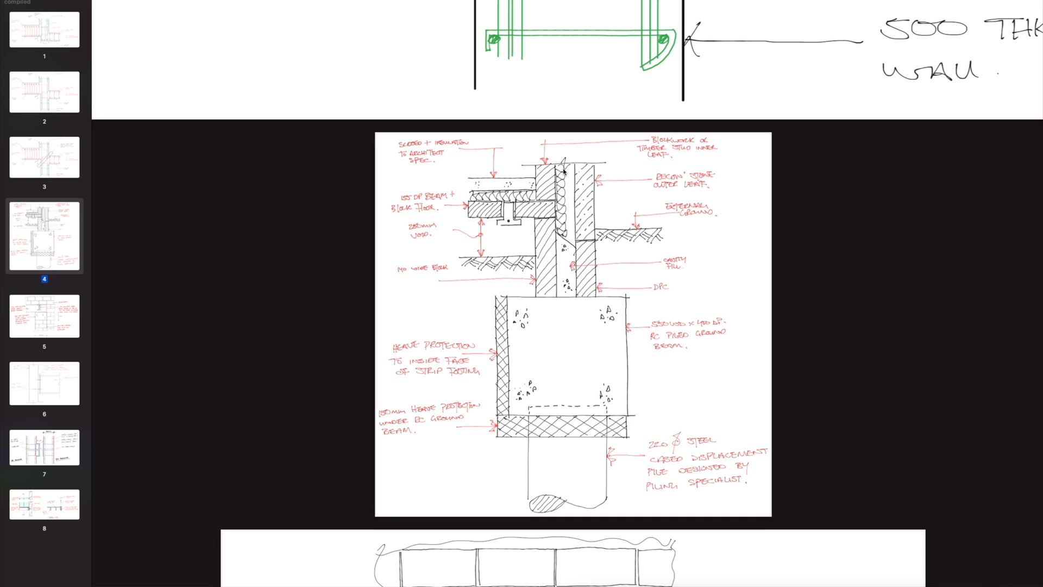
mouse_move(564, 172)
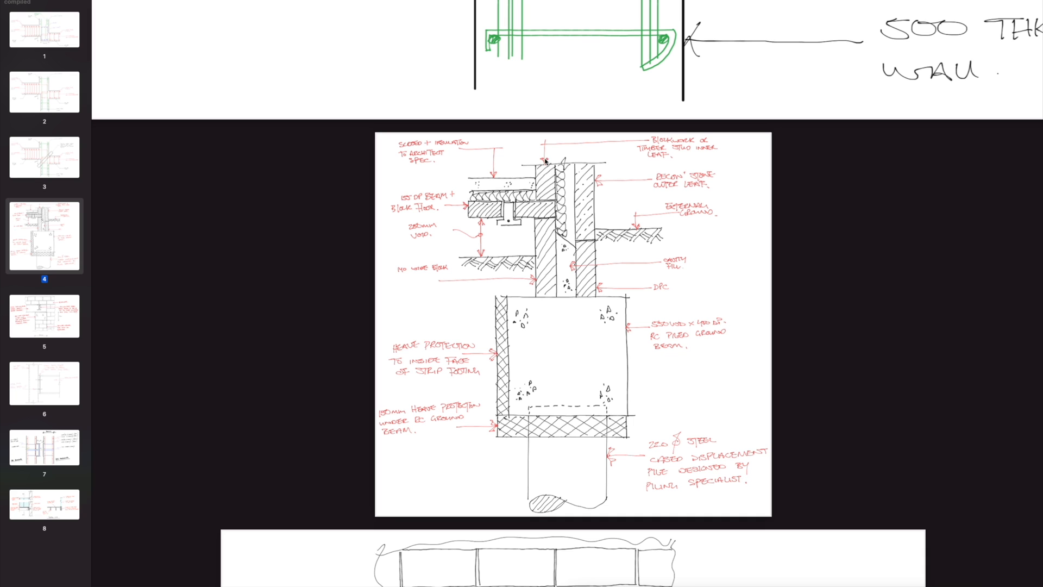
mouse_move(587, 379)
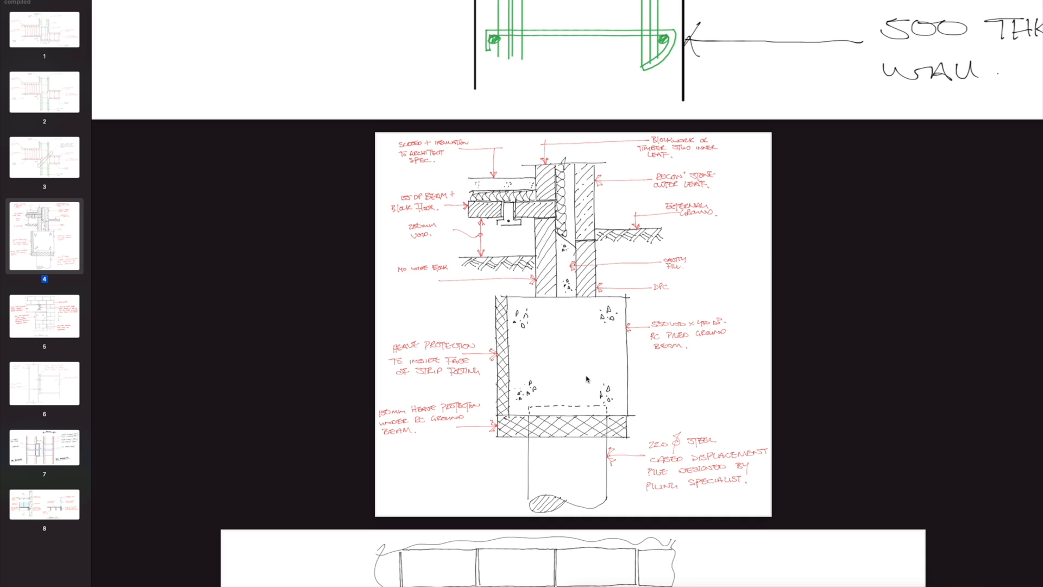
mouse_move(575, 385)
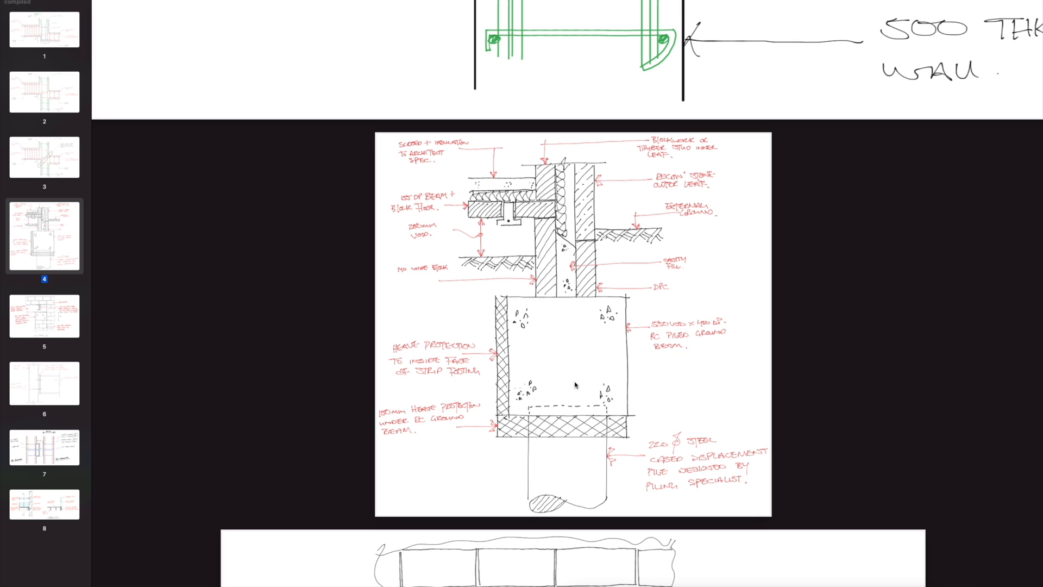
mouse_move(620, 316)
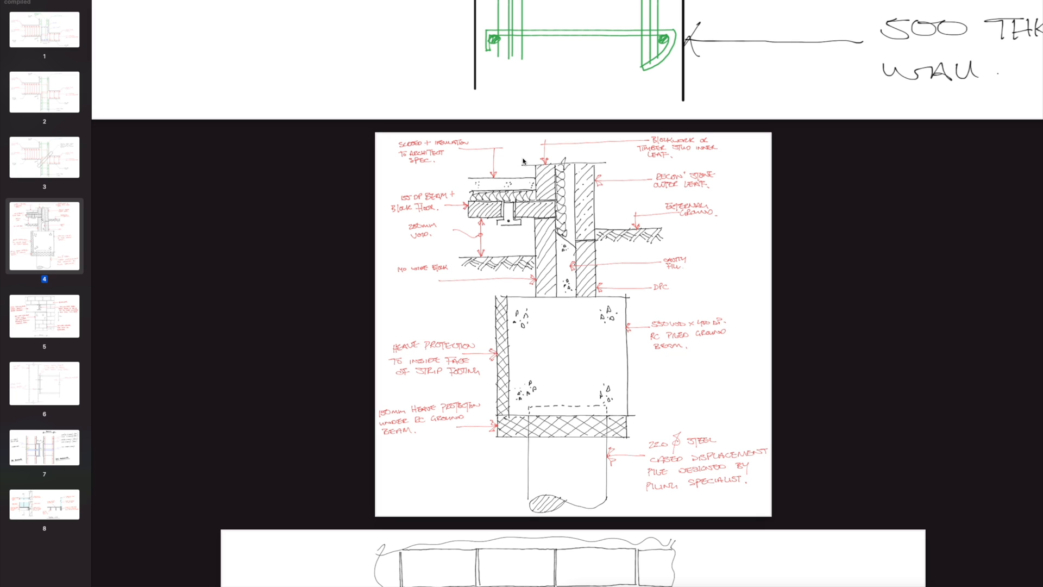
mouse_move(534, 192)
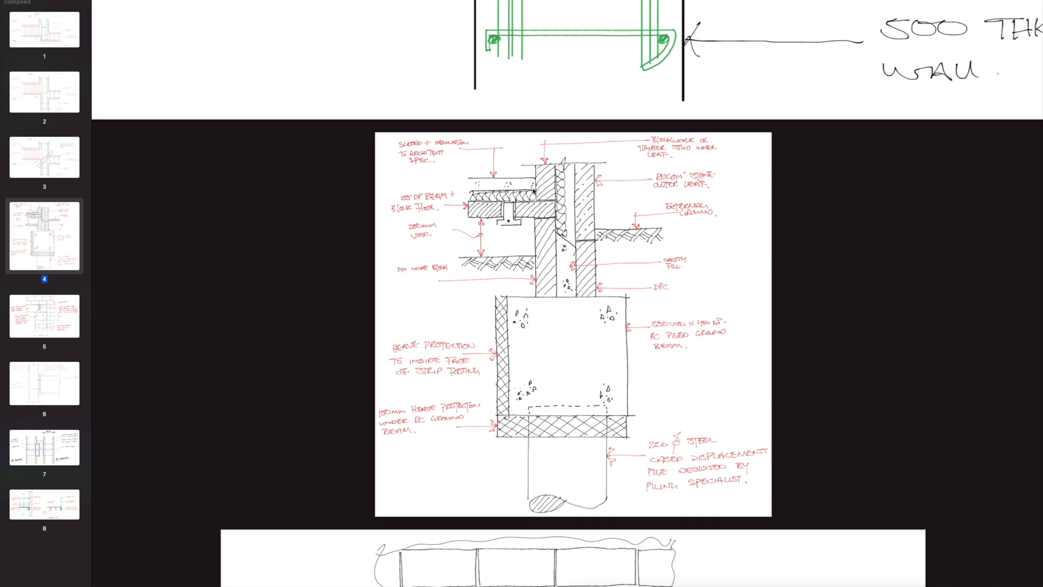
mouse_move(636, 241)
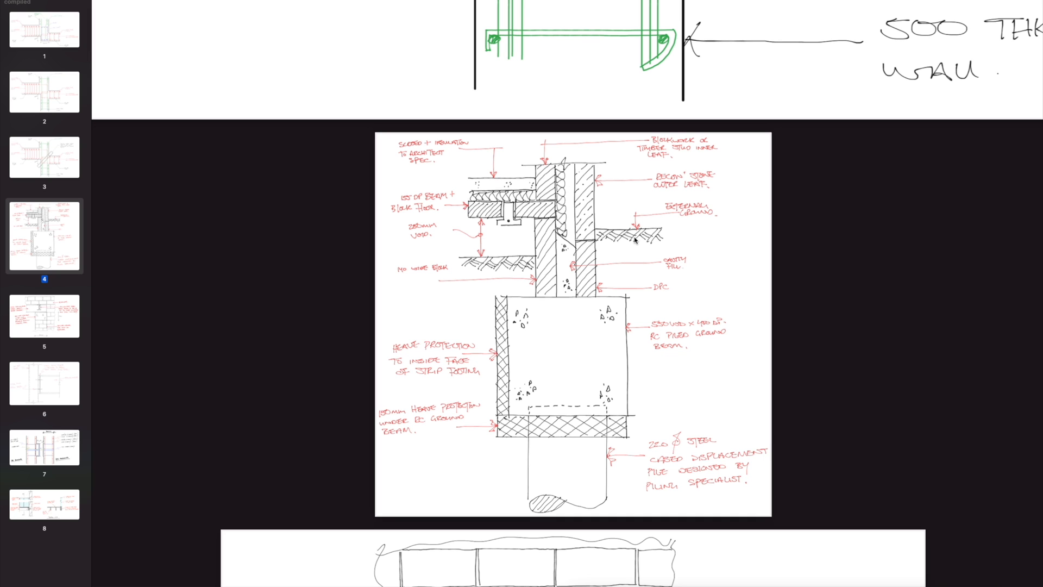
mouse_move(621, 251)
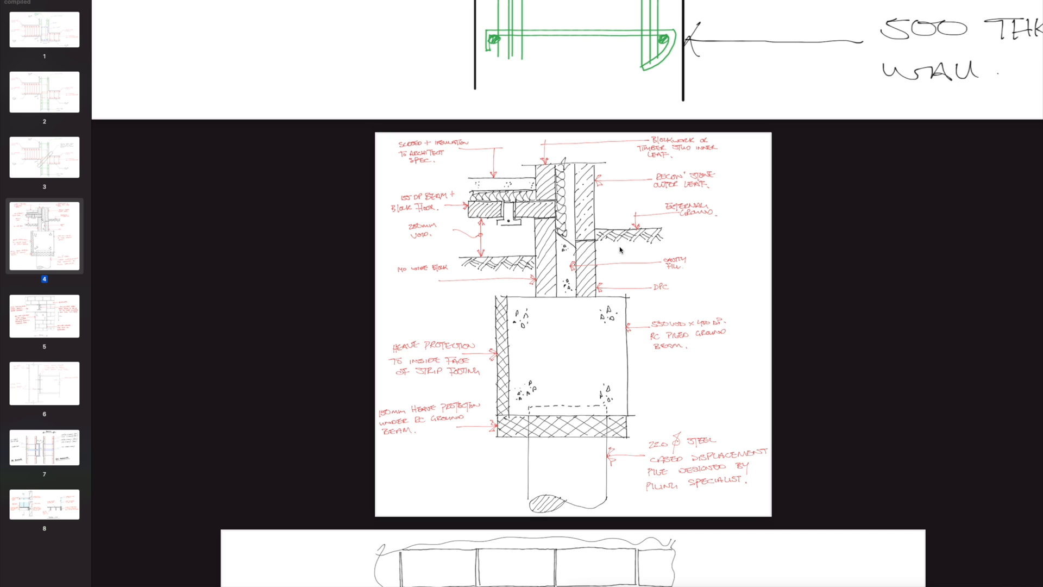
left_click(43, 316)
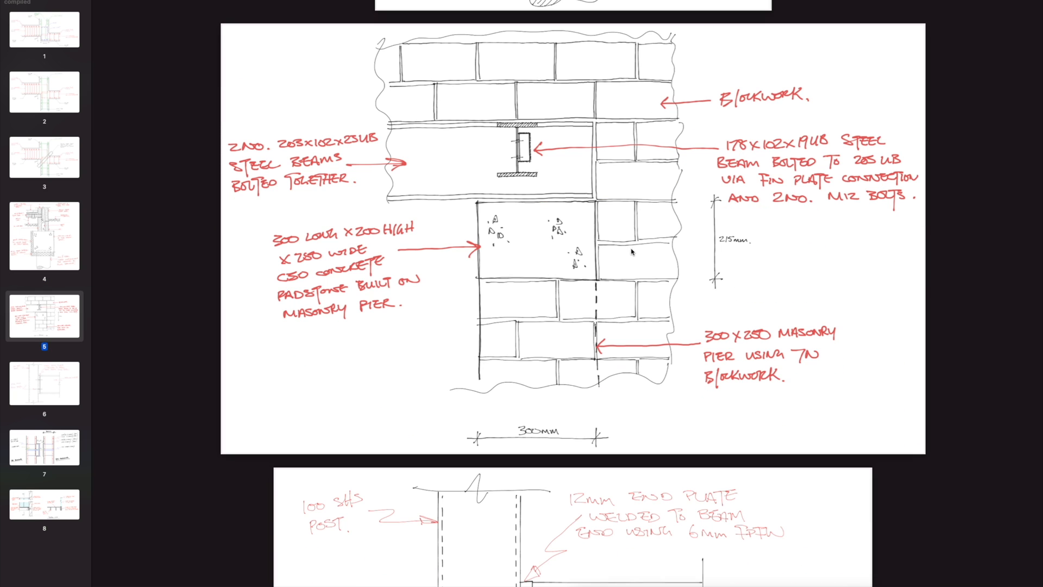
mouse_move(690, 212)
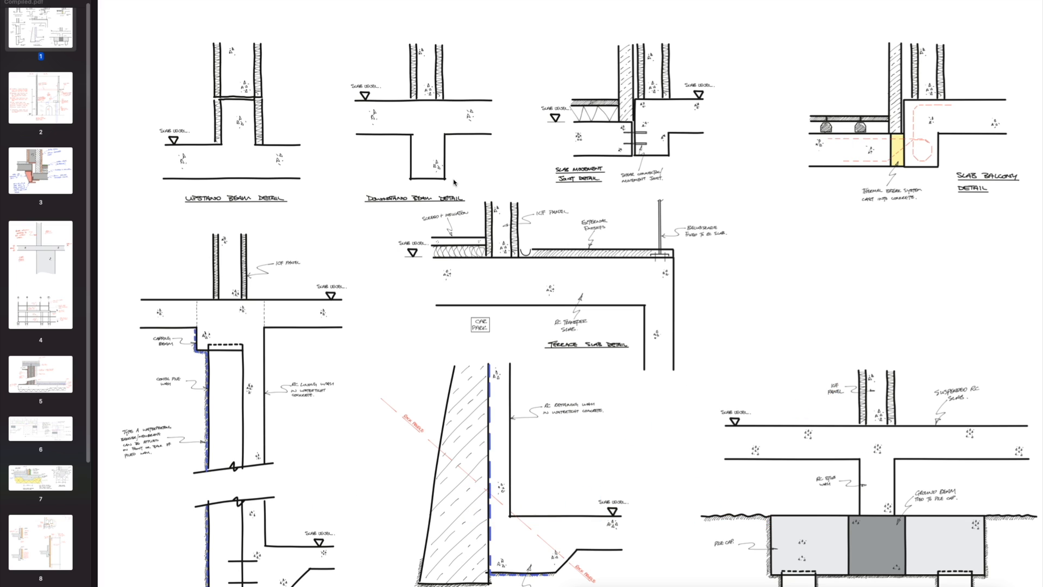
mouse_move(843, 162)
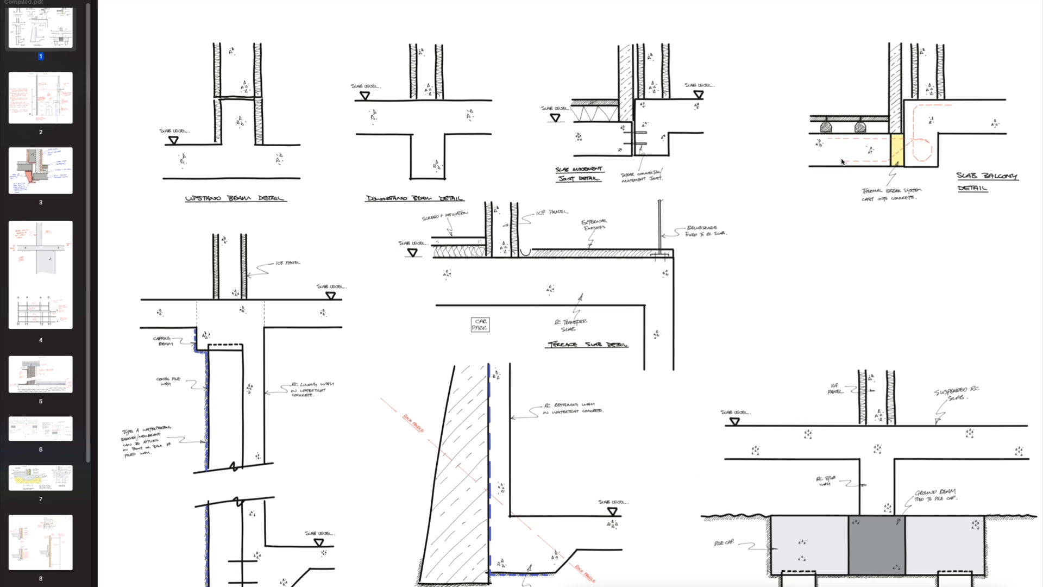
mouse_move(894, 173)
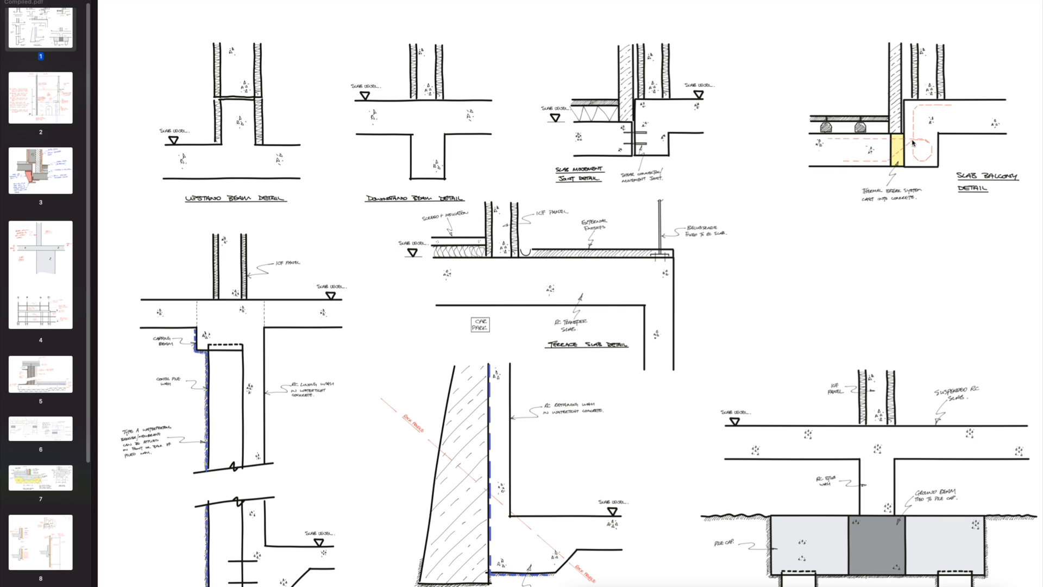
mouse_move(920, 138)
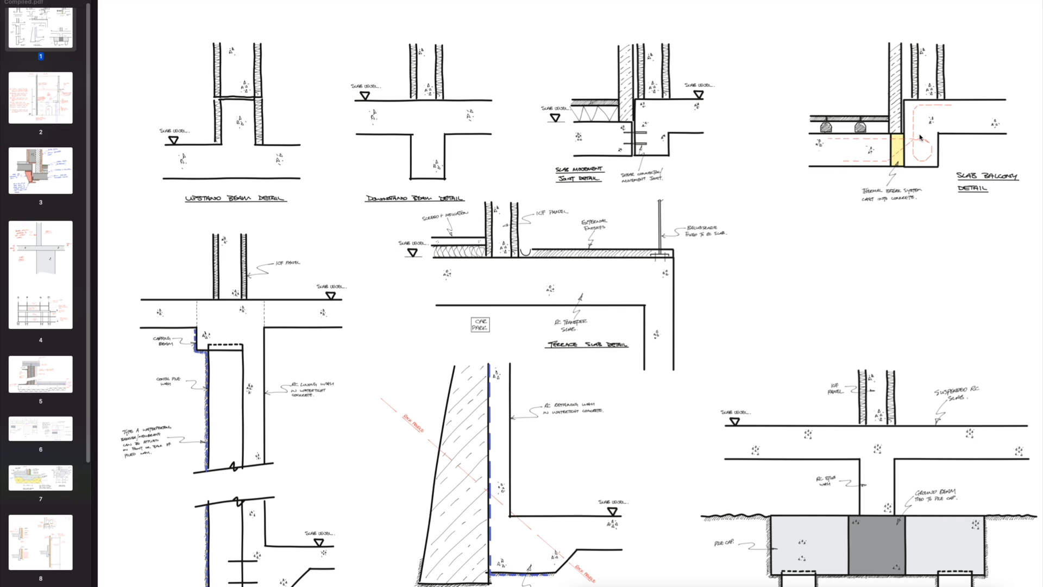
Step: Scroll through page 1's digital beam, slab and foundation details and select the next page in the sidebar
scroll("down", 3)
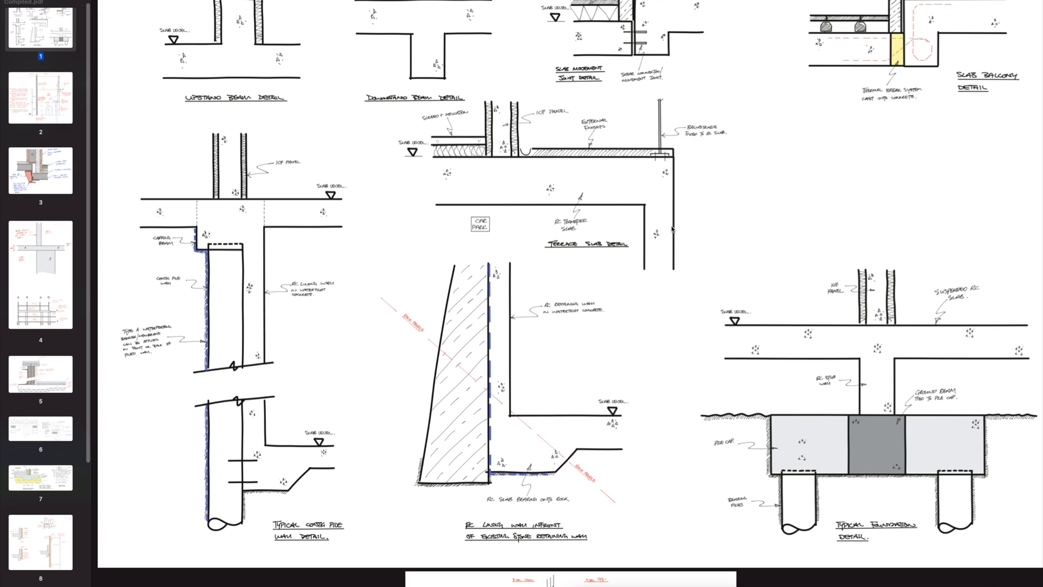
left_click(40, 98)
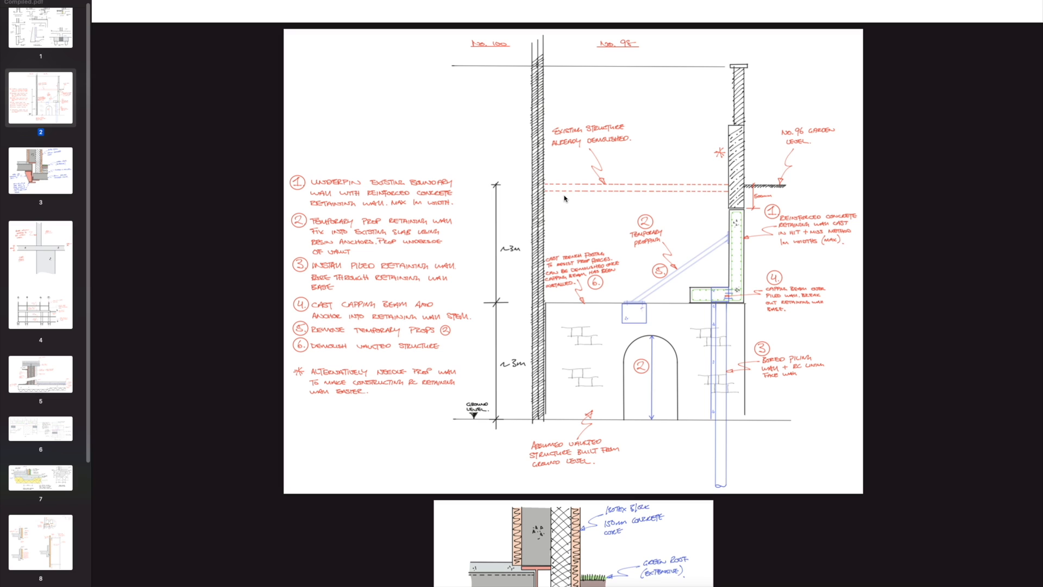
mouse_move(731, 238)
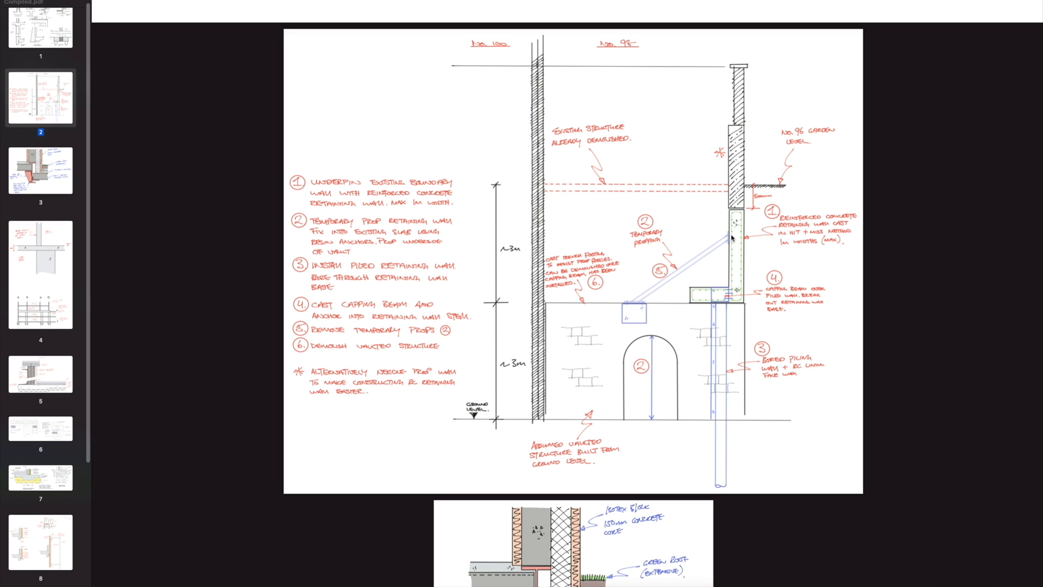
mouse_move(870, 279)
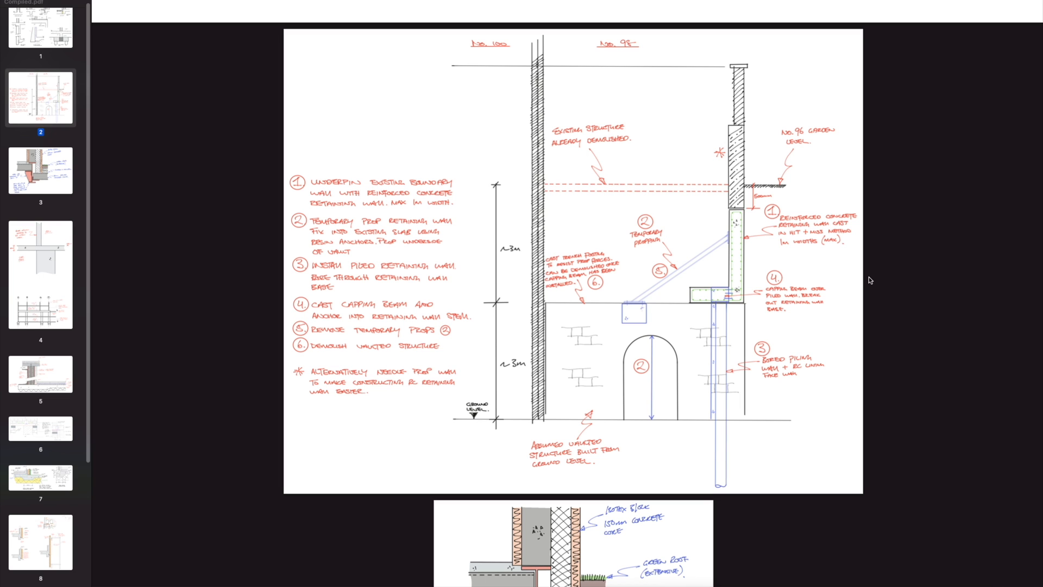
mouse_move(657, 251)
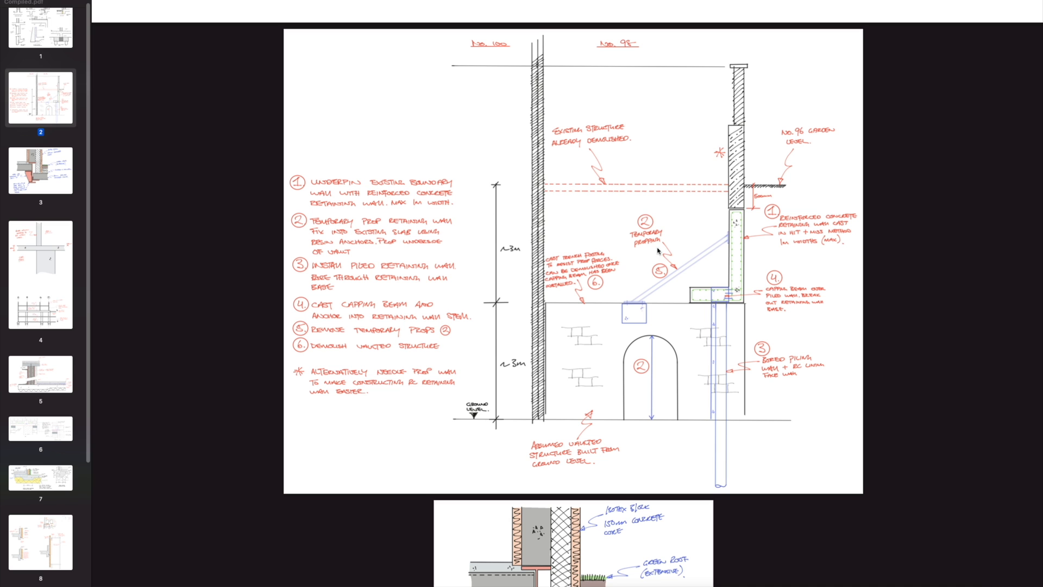
Step: Scroll down to page 2's numbered underpinning sequence for the piled retaining wall
scroll("down", 3)
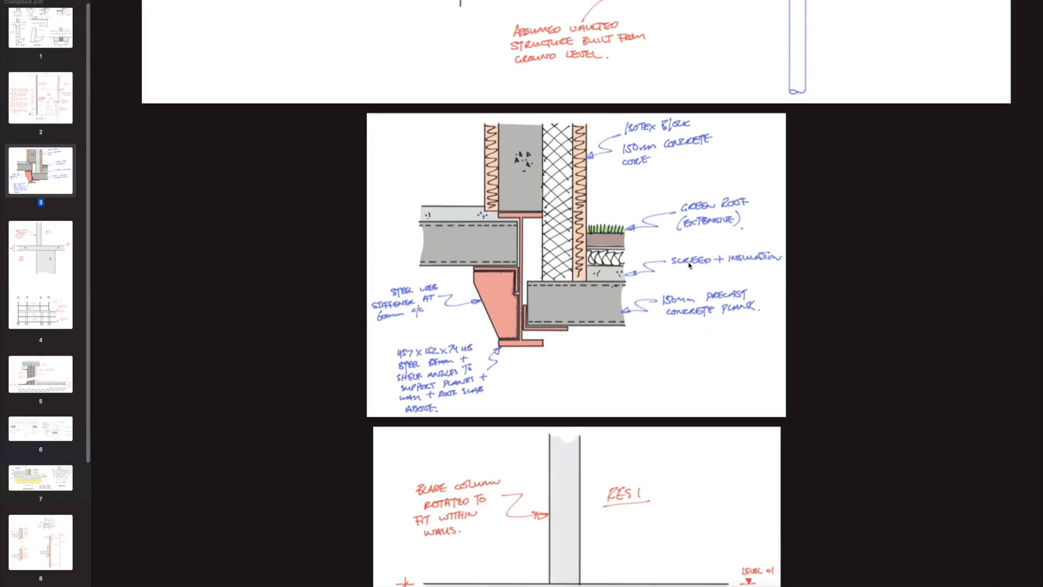
Step: Scroll down so page 3's steel beam, precast plank and green roof detail fills the view
scroll("down", 3)
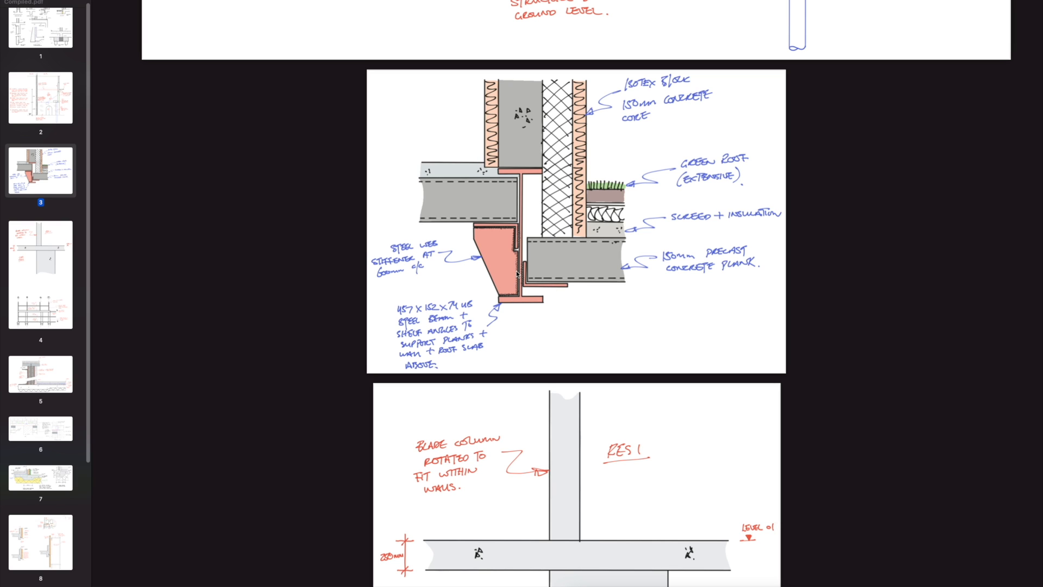
mouse_move(574, 267)
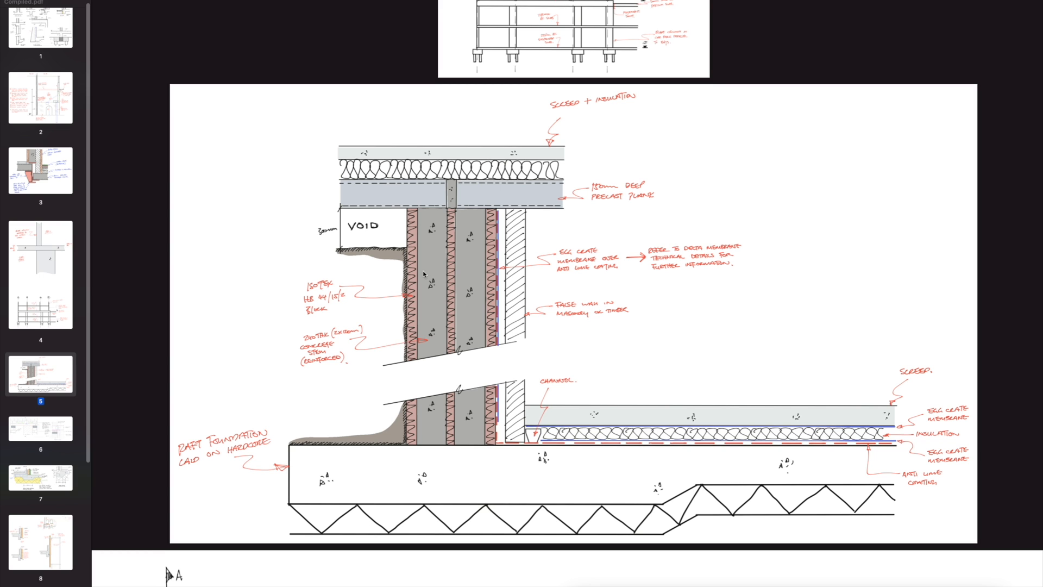
mouse_move(474, 258)
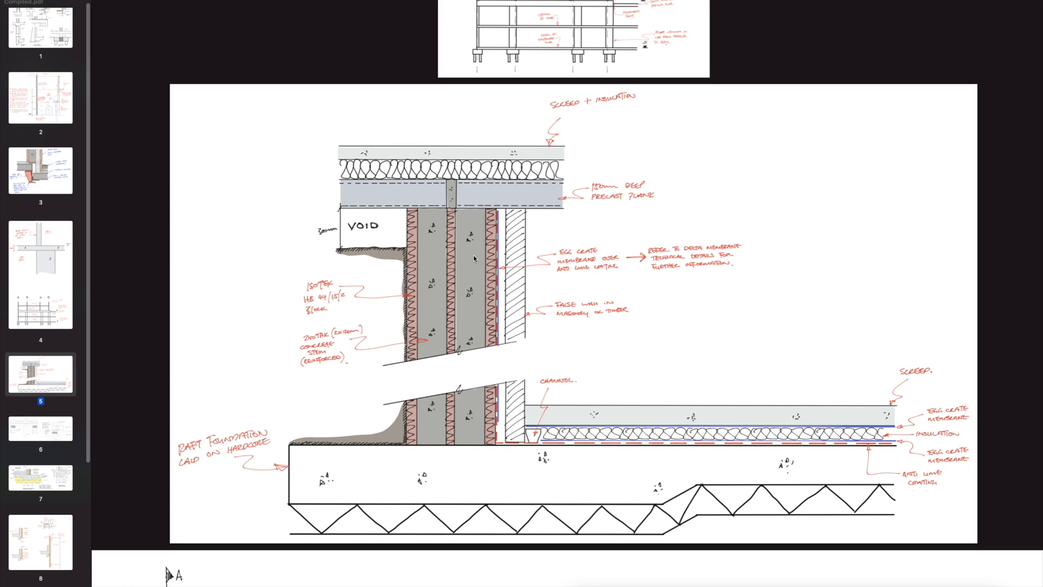
mouse_move(549, 247)
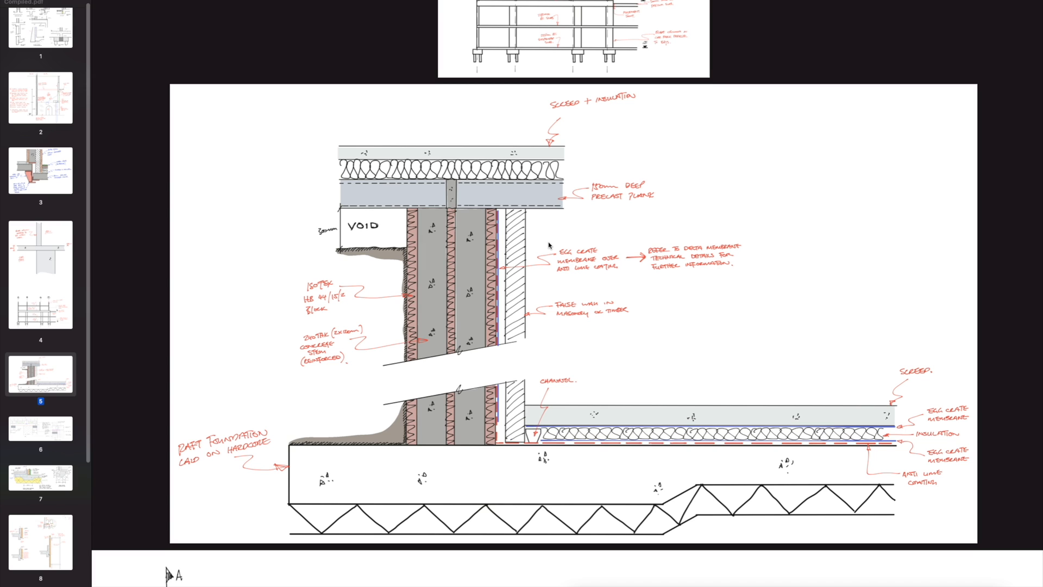
mouse_move(507, 239)
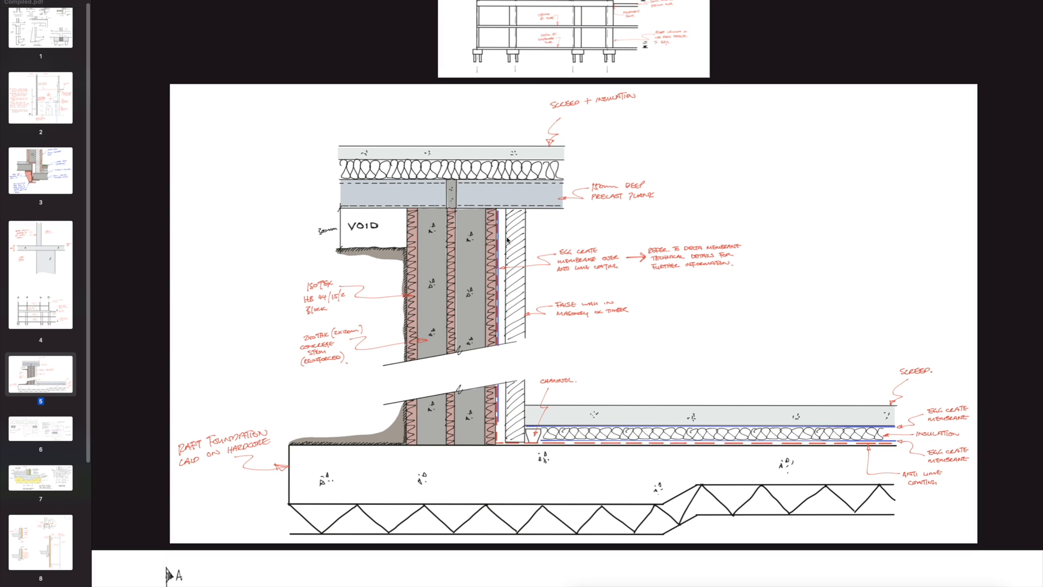
mouse_move(444, 258)
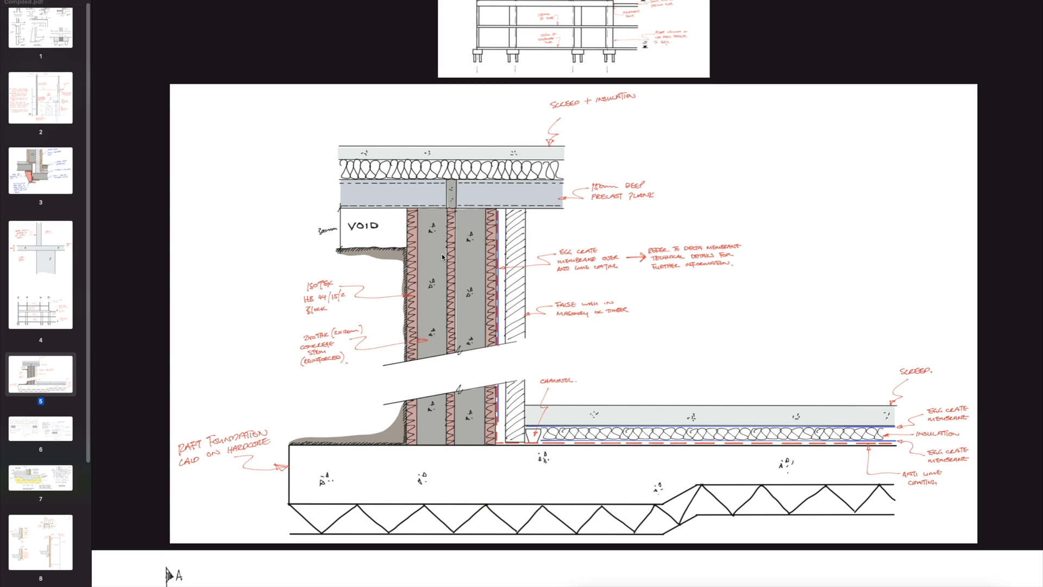
mouse_move(467, 265)
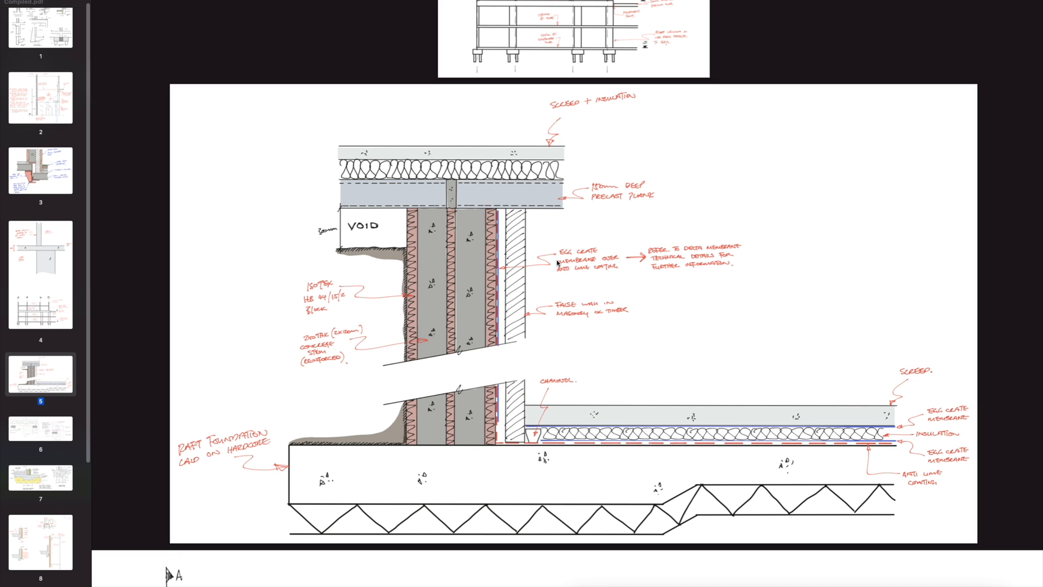
Step: Scroll down past page 5's raft foundation section with void and retaining wall
scroll("down", 3)
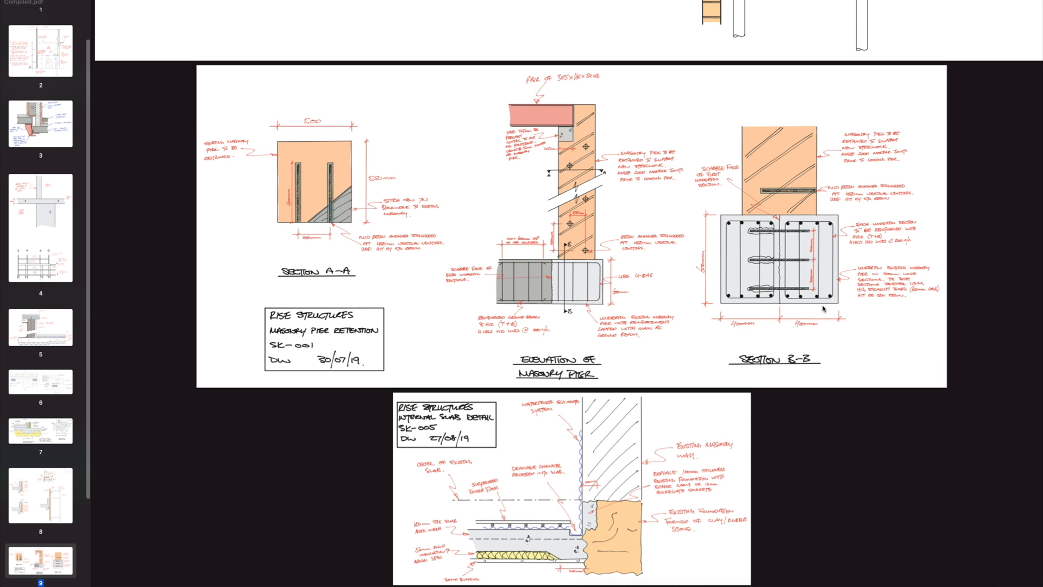